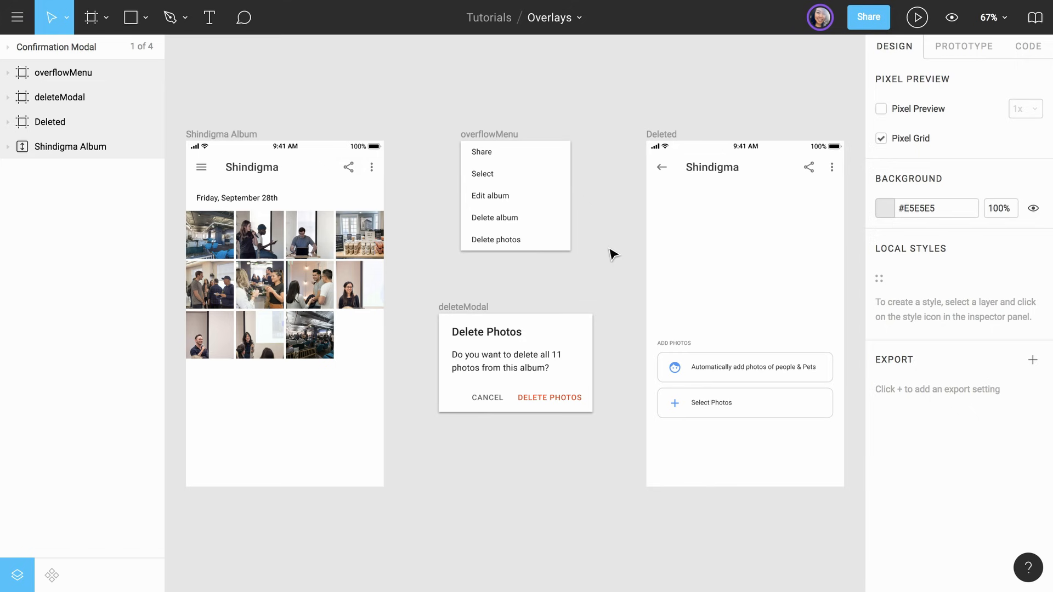
{"action": "mouse_move", "coordinate": [649, 241]}
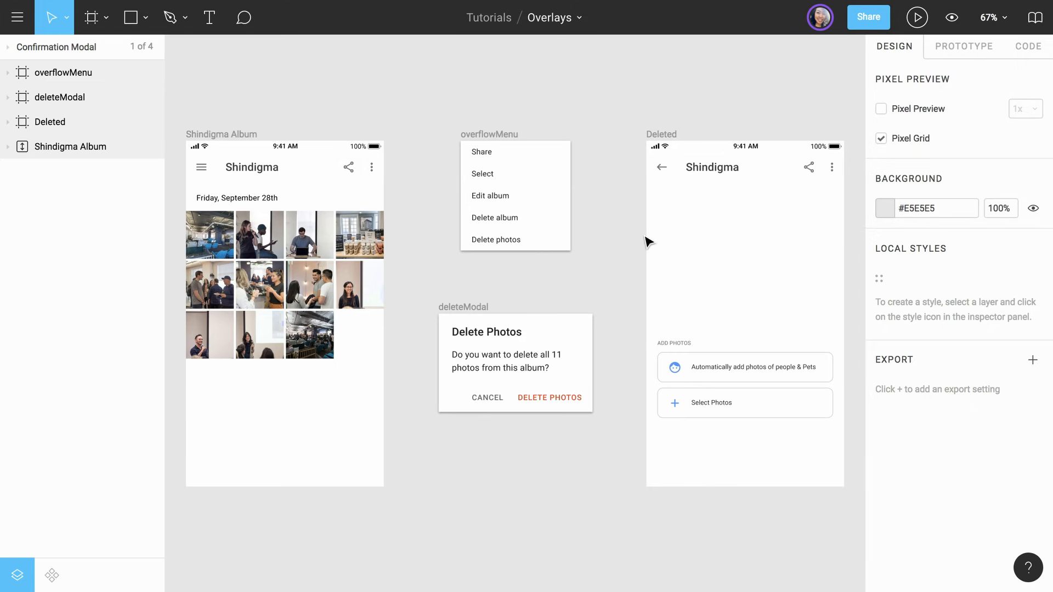
{"action": "mouse_move", "coordinate": [953, 50]}
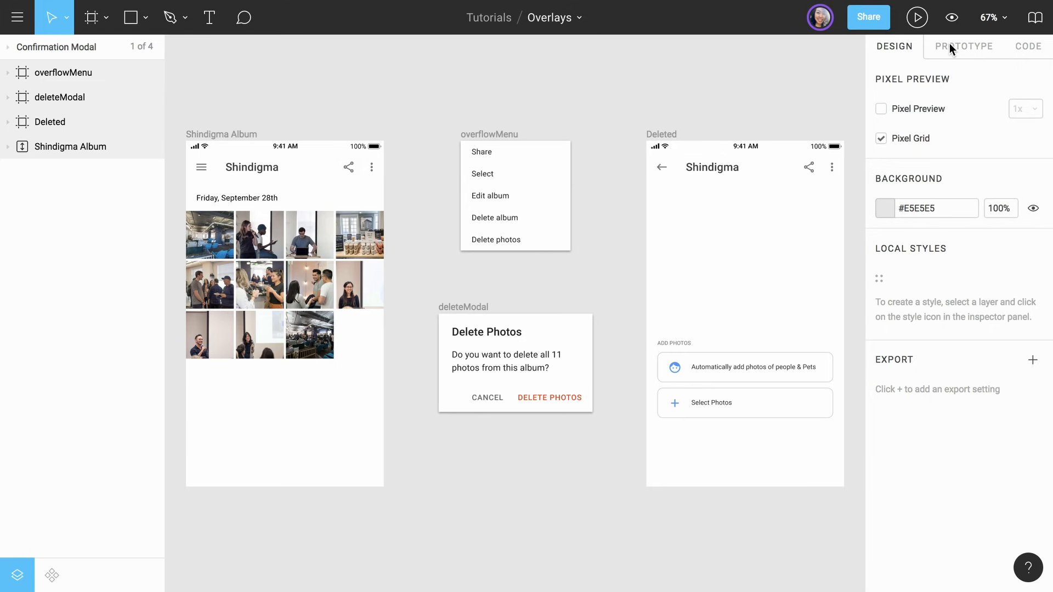
Step: In Prototype mode, select the overflow icon on the Shindigma Album app bar
{"action": "left_click", "coordinate": [964, 47]}
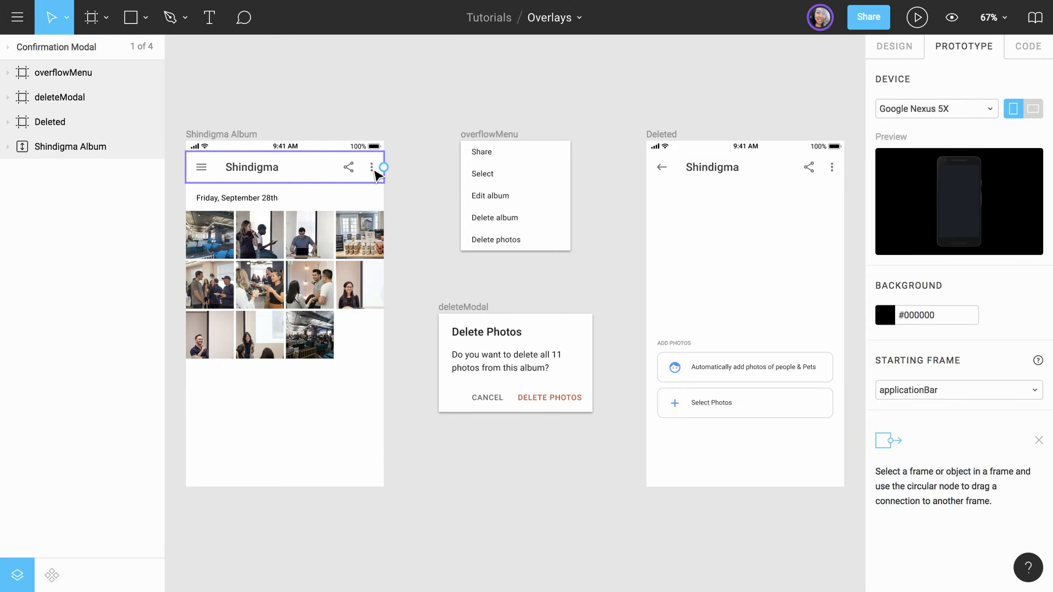
{"action": "left_click", "coordinate": [374, 168]}
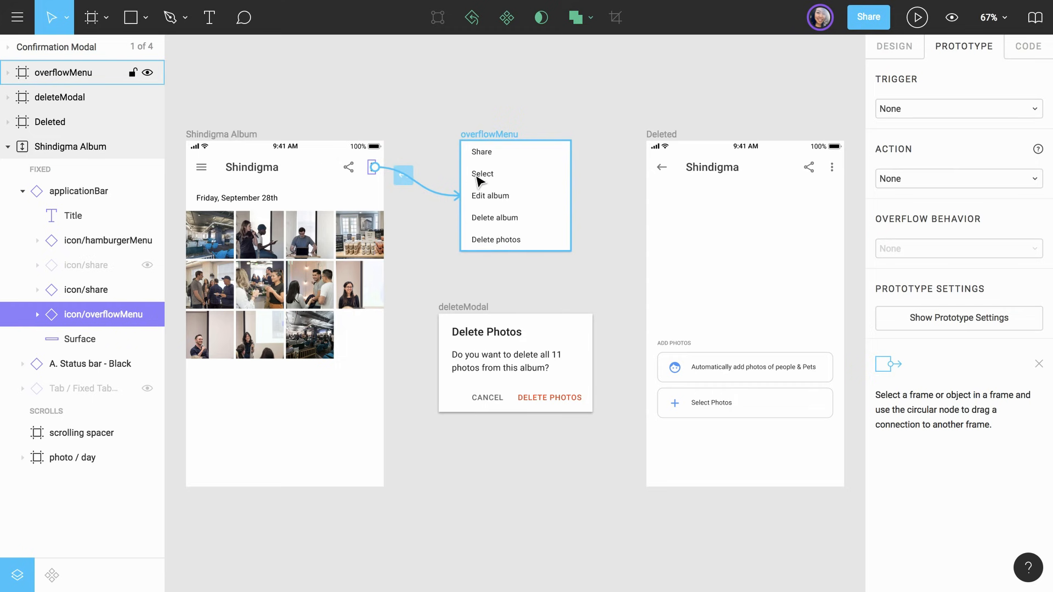
Step: Connect the overflow icon to overflowMenu as On Tap, Navigate To, Instant
{"action": "left_click", "coordinate": [483, 173]}
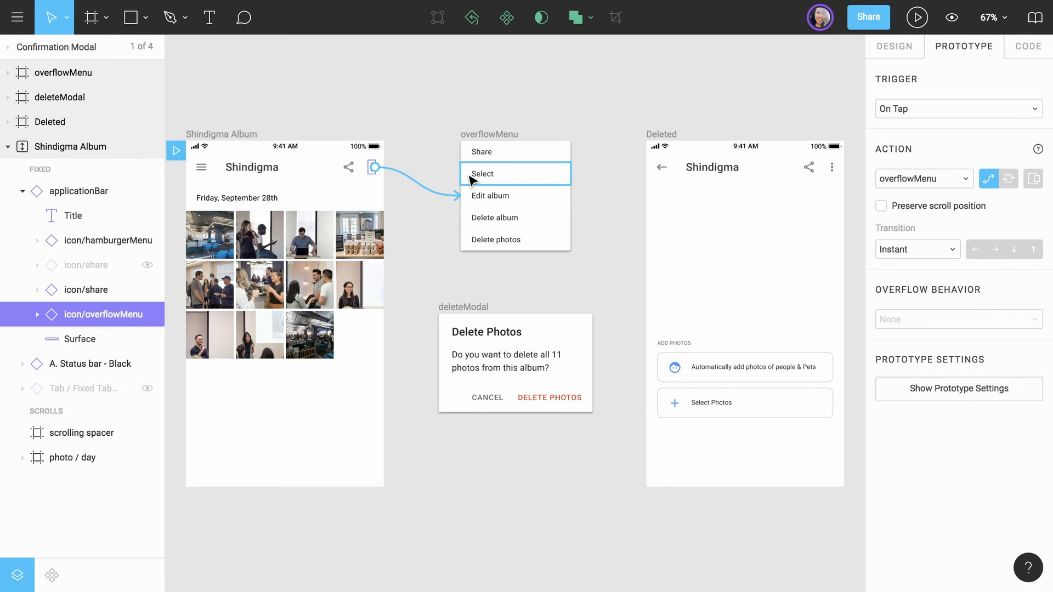
{"action": "mouse_move", "coordinate": [824, 116]}
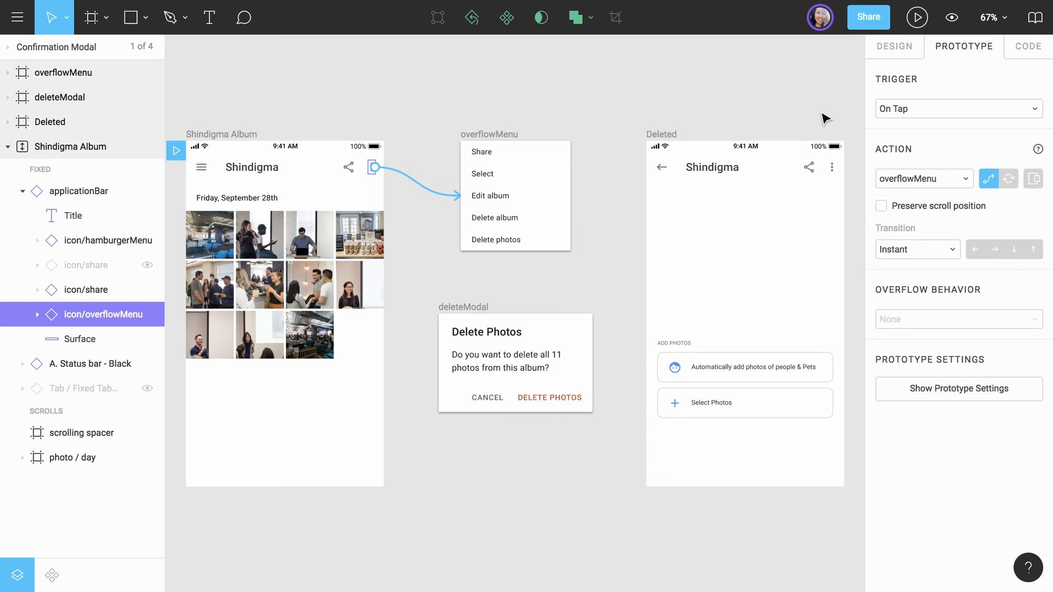
{"action": "mouse_move", "coordinate": [837, 114]}
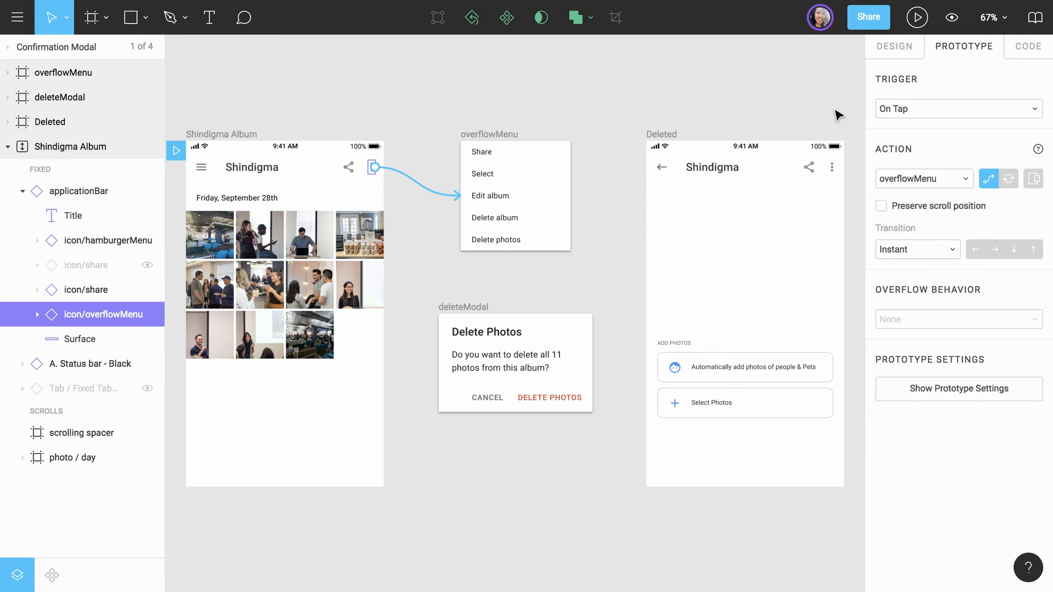
{"action": "mouse_move", "coordinate": [953, 181]}
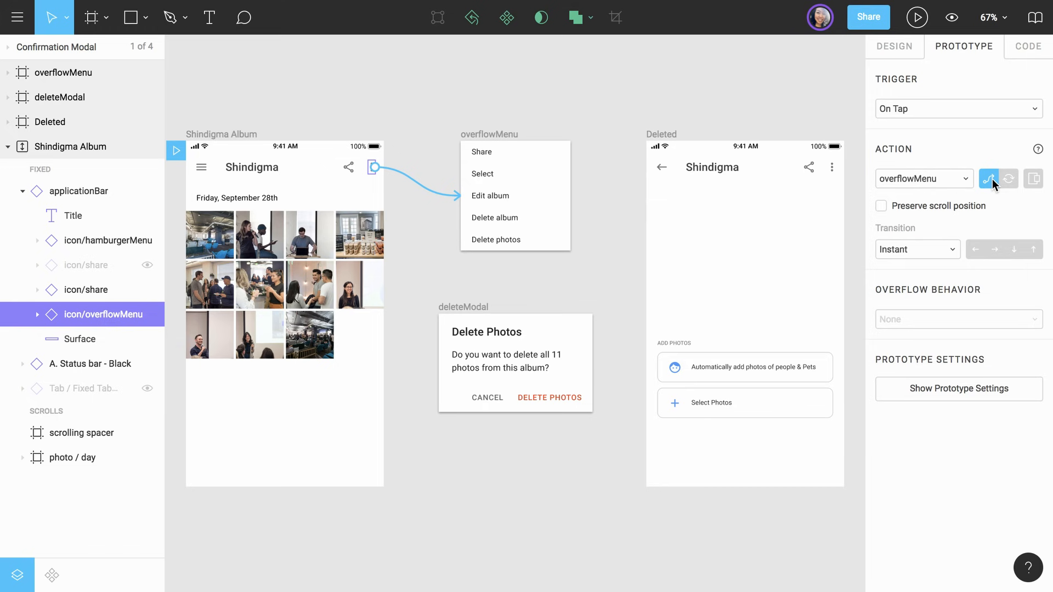
{"action": "mouse_move", "coordinate": [1014, 179]}
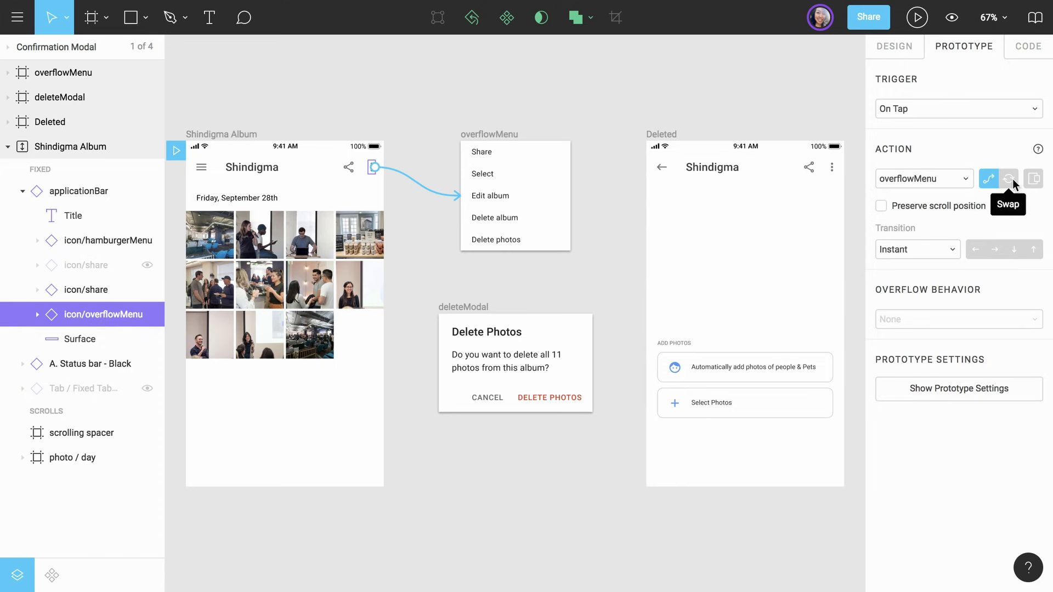
{"action": "mouse_move", "coordinate": [1031, 181]}
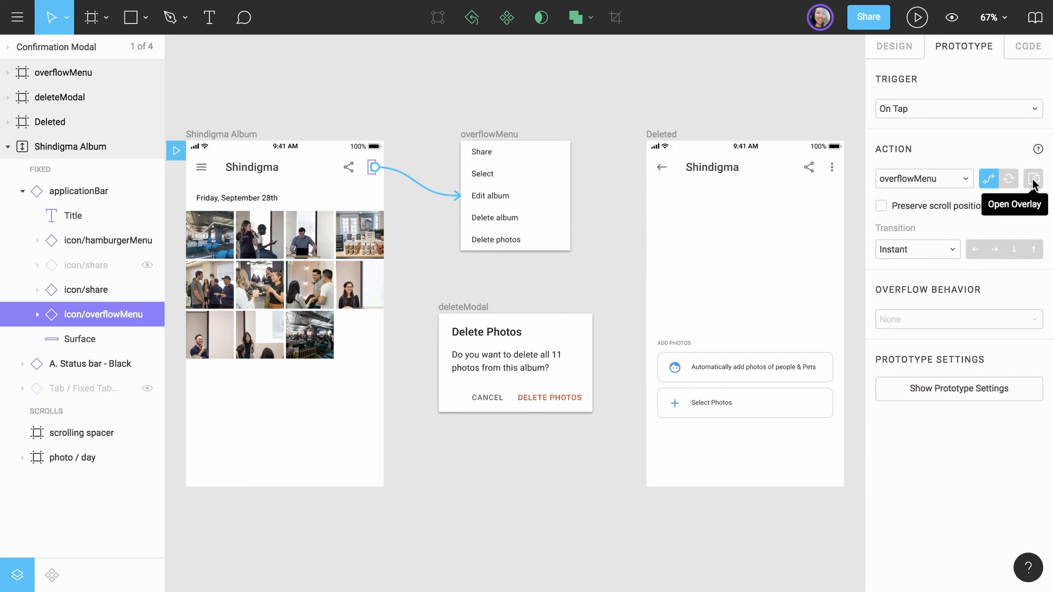
Step: Make overflowMenu open as an overlay, trying Top Left then Bottom Center positions
{"action": "left_click", "coordinate": [1032, 179]}
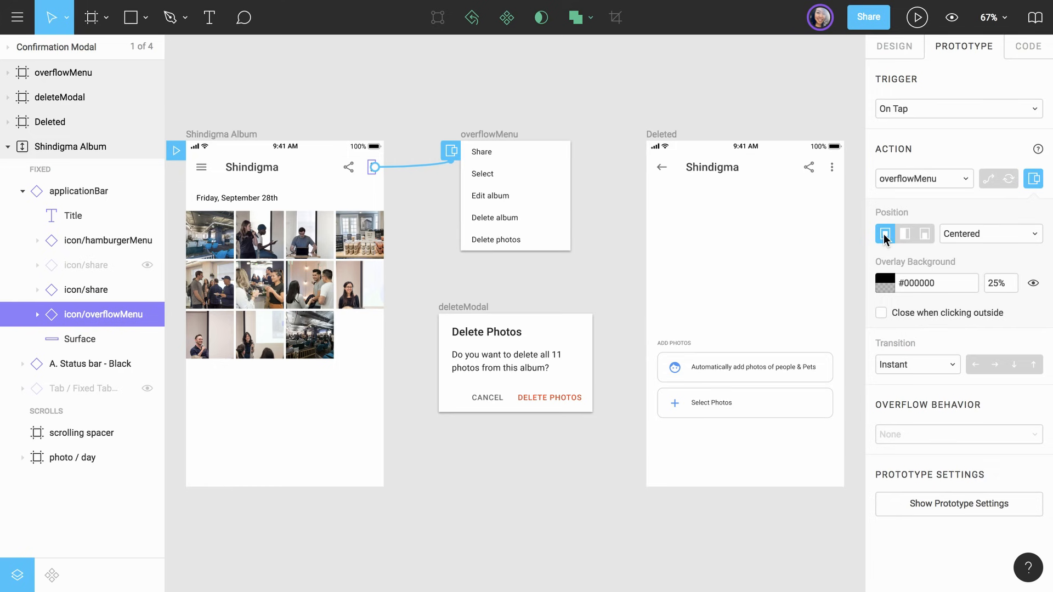
{"action": "mouse_move", "coordinate": [881, 244]}
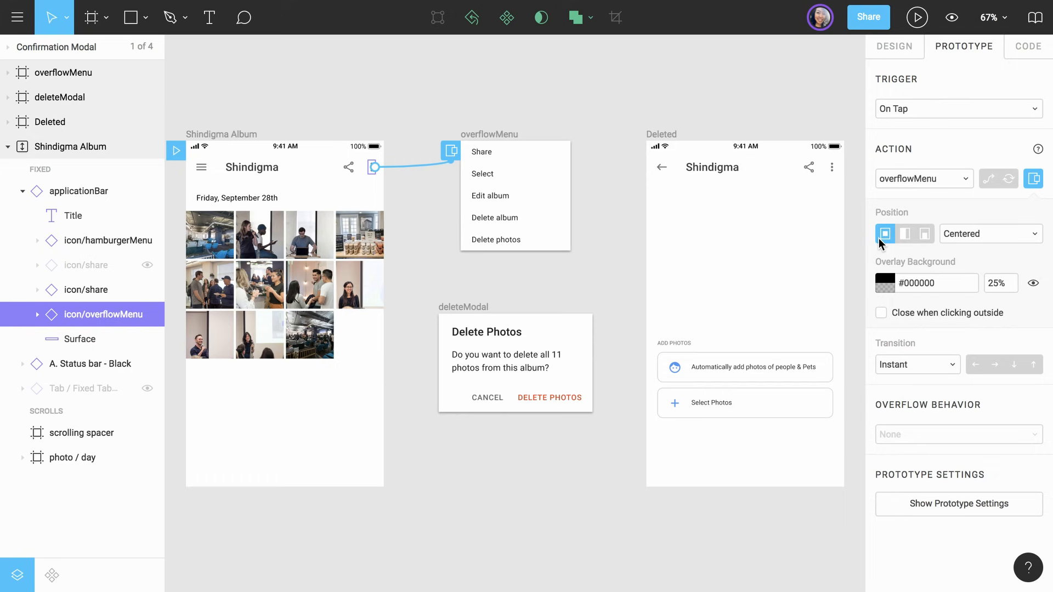
{"action": "mouse_move", "coordinate": [902, 244]}
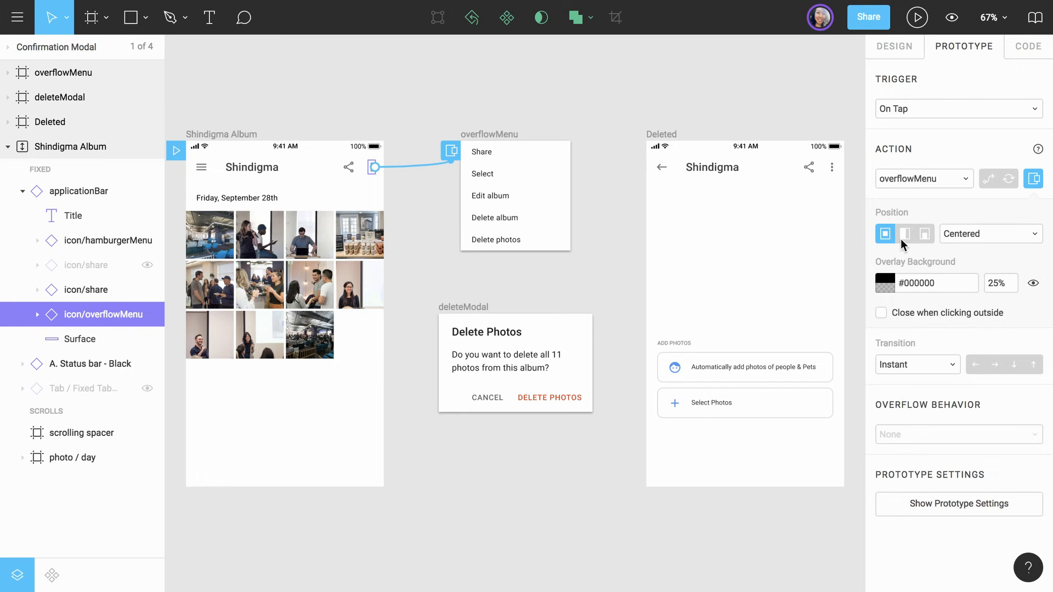
{"action": "left_click", "coordinate": [905, 233]}
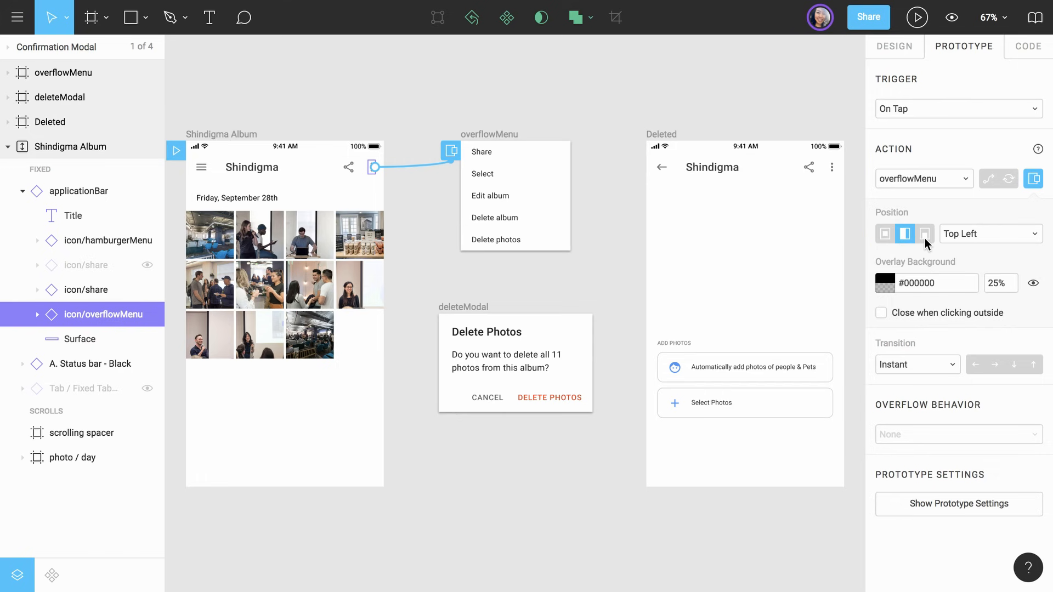
{"action": "left_click", "coordinate": [924, 233]}
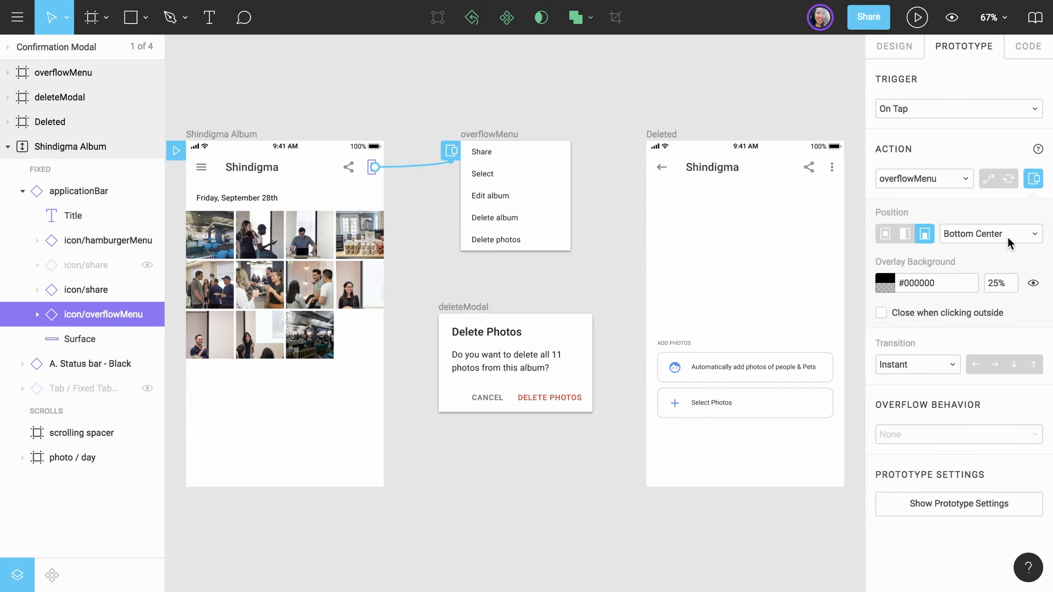
{"action": "mouse_move", "coordinate": [1036, 238]}
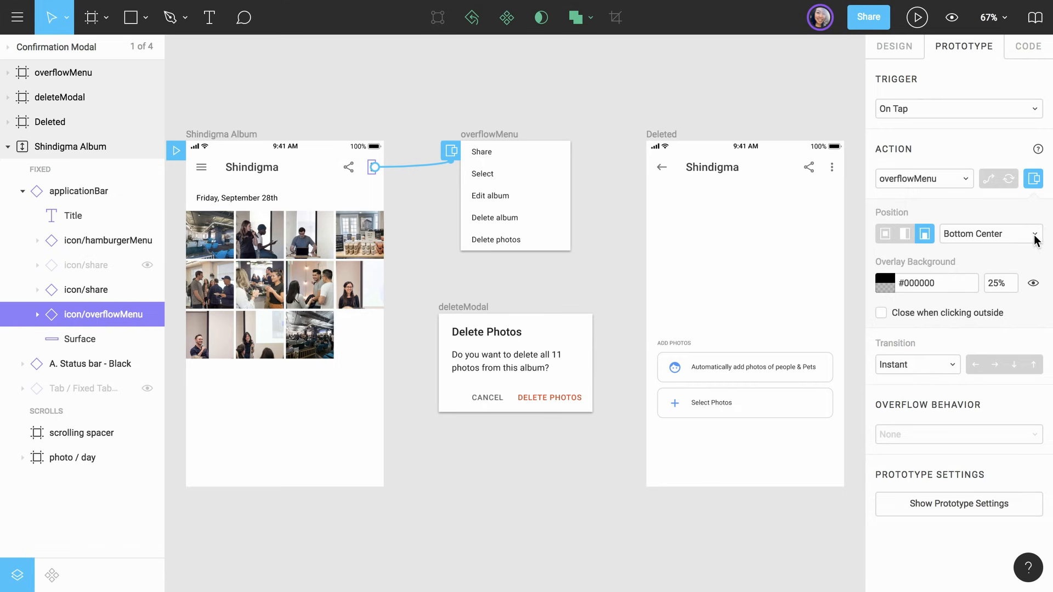
{"action": "left_click", "coordinate": [991, 234]}
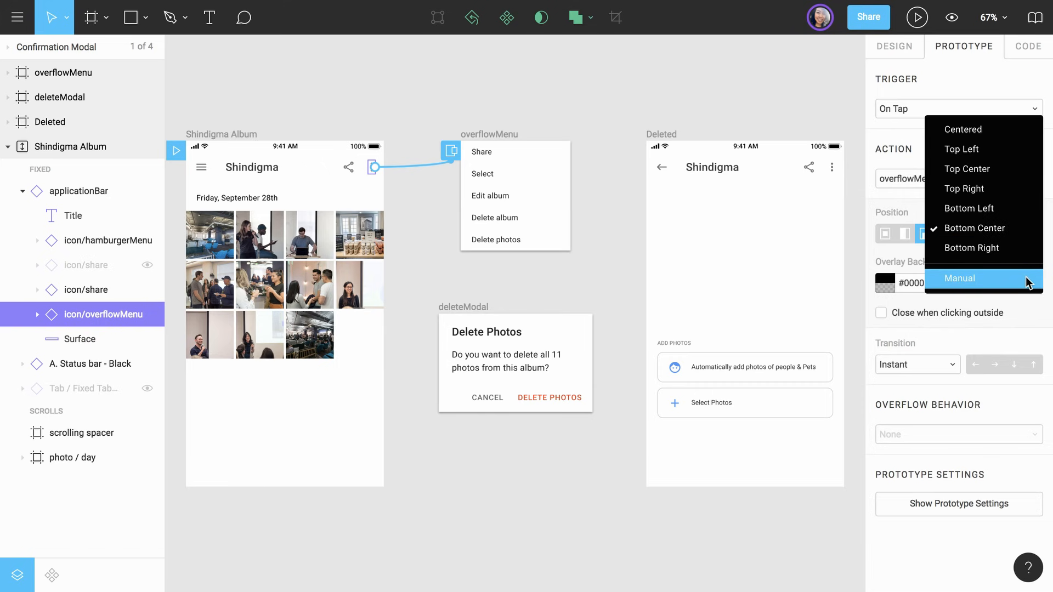
Step: Set the overlay position to Manual, placing it near the overflow icon on the album screen
{"action": "left_click", "coordinate": [959, 278]}
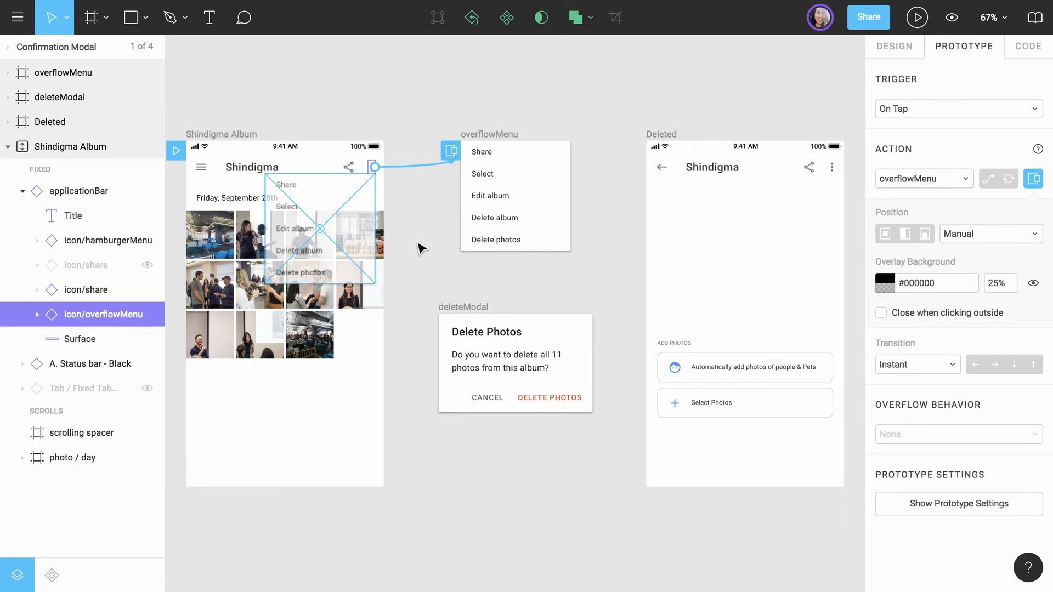
{"action": "mouse_move", "coordinate": [846, 297]}
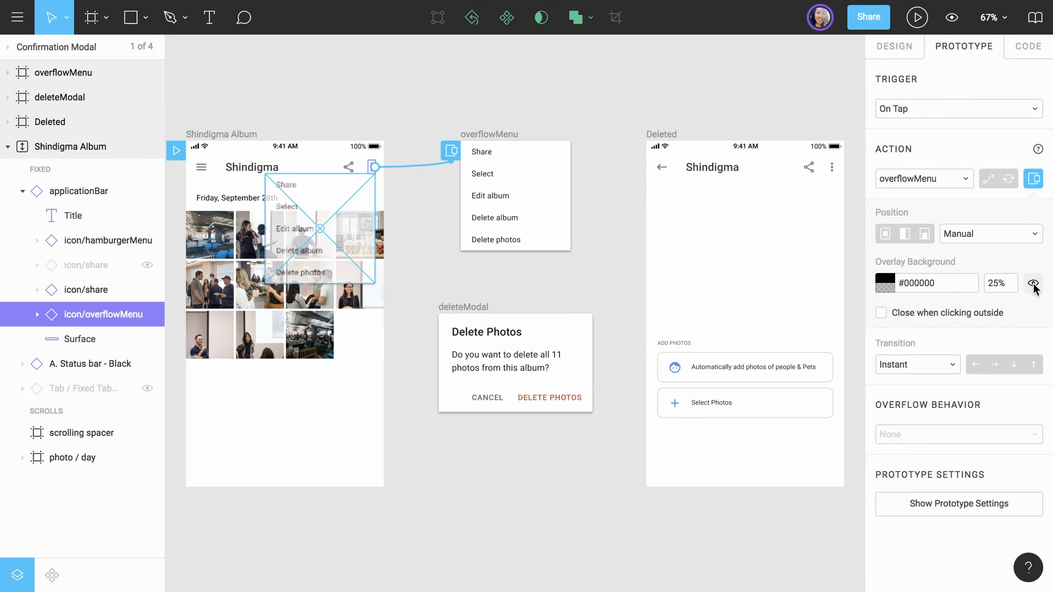
Step: Give the overflowMenu overlay a 5% black background and close it when clicking outside
{"action": "left_click", "coordinate": [1001, 283]}
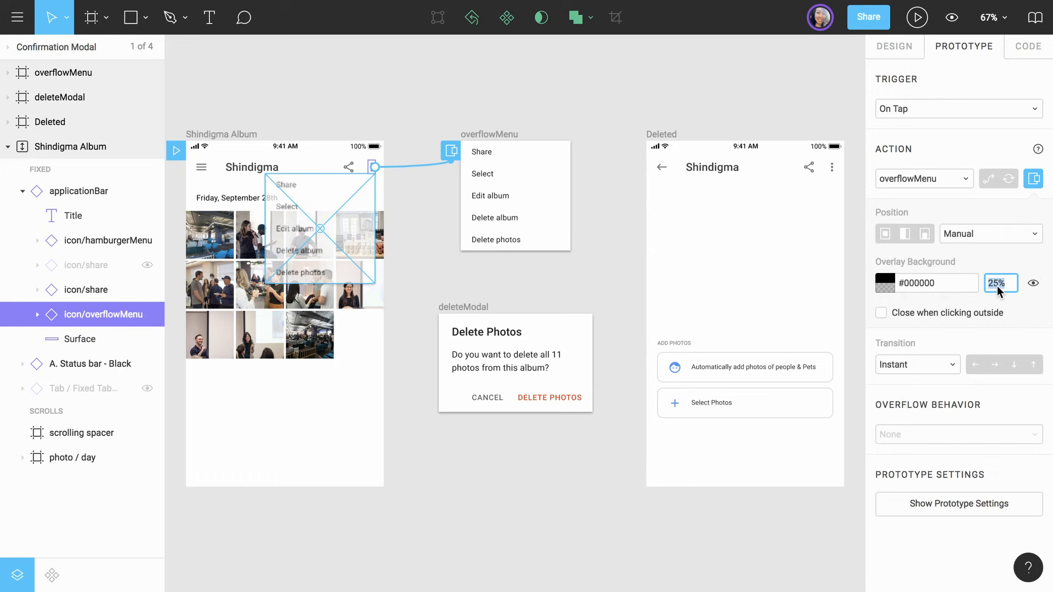
{"action": "type", "text": "5%"}
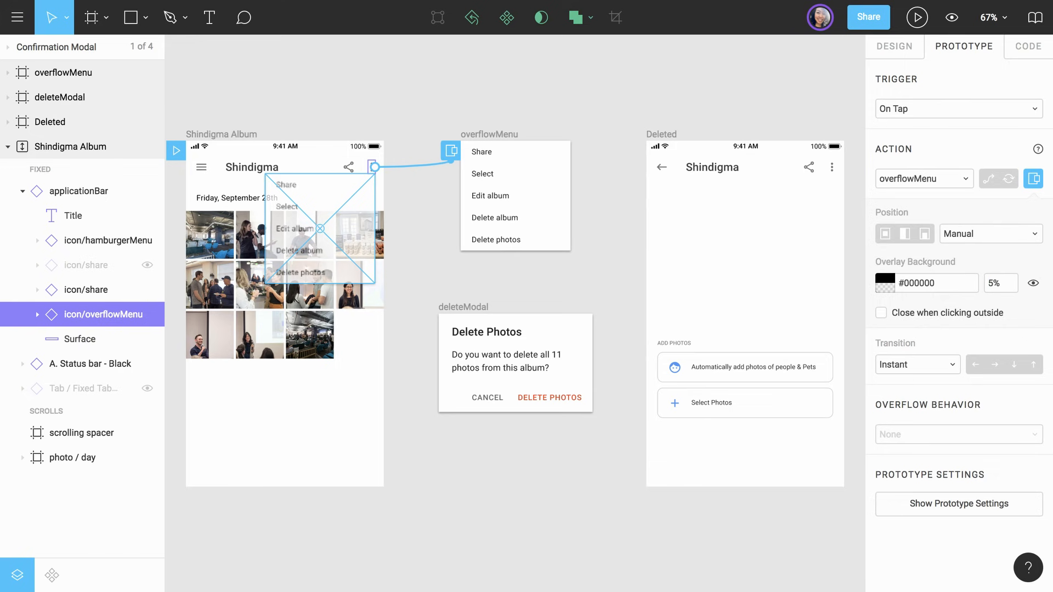
{"action": "mouse_move", "coordinate": [988, 299]}
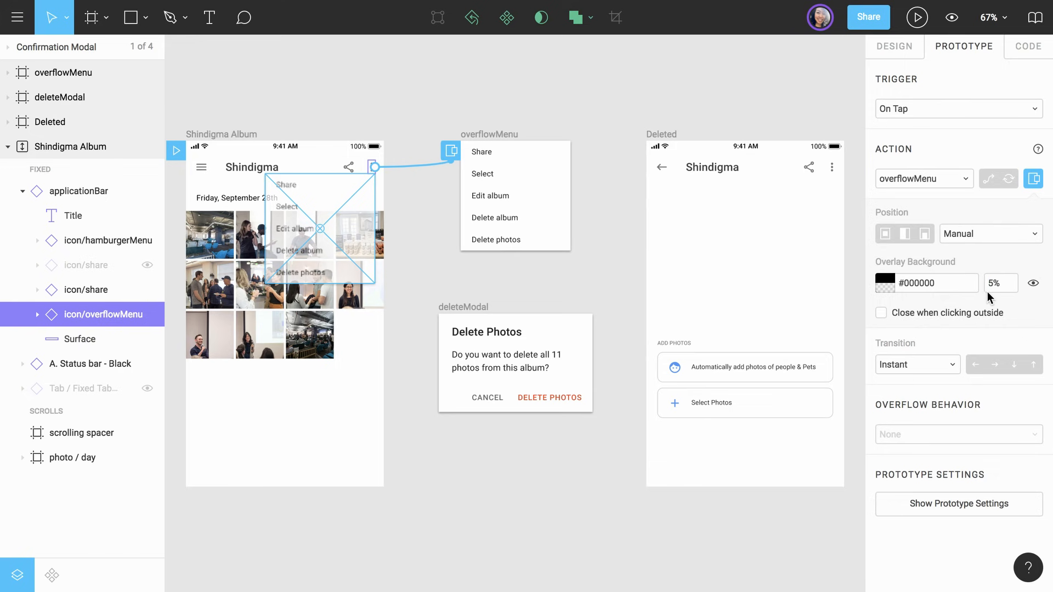
{"action": "mouse_move", "coordinate": [884, 320]}
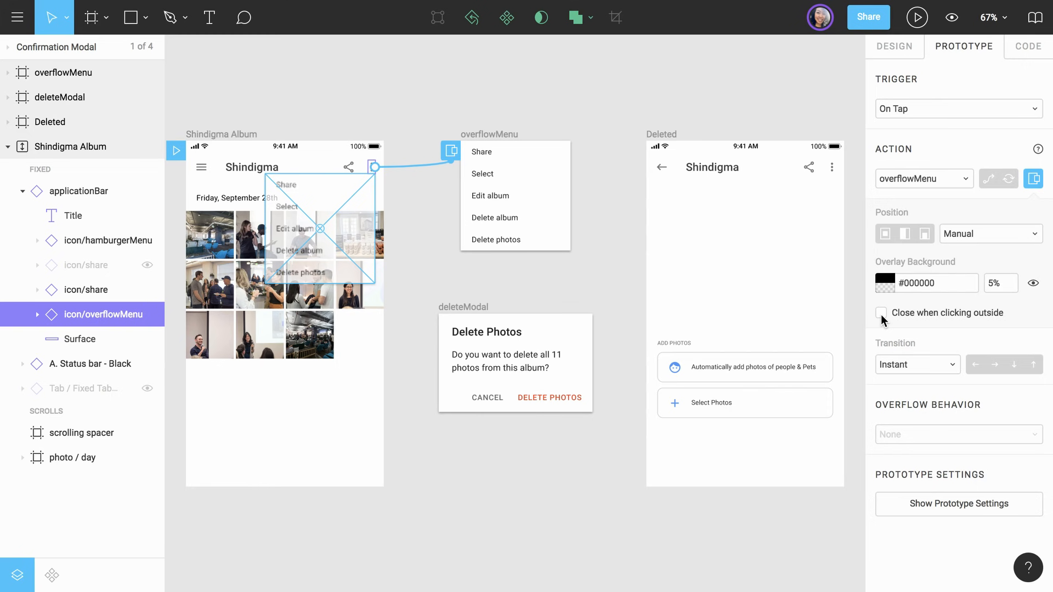
{"action": "left_click", "coordinate": [881, 313]}
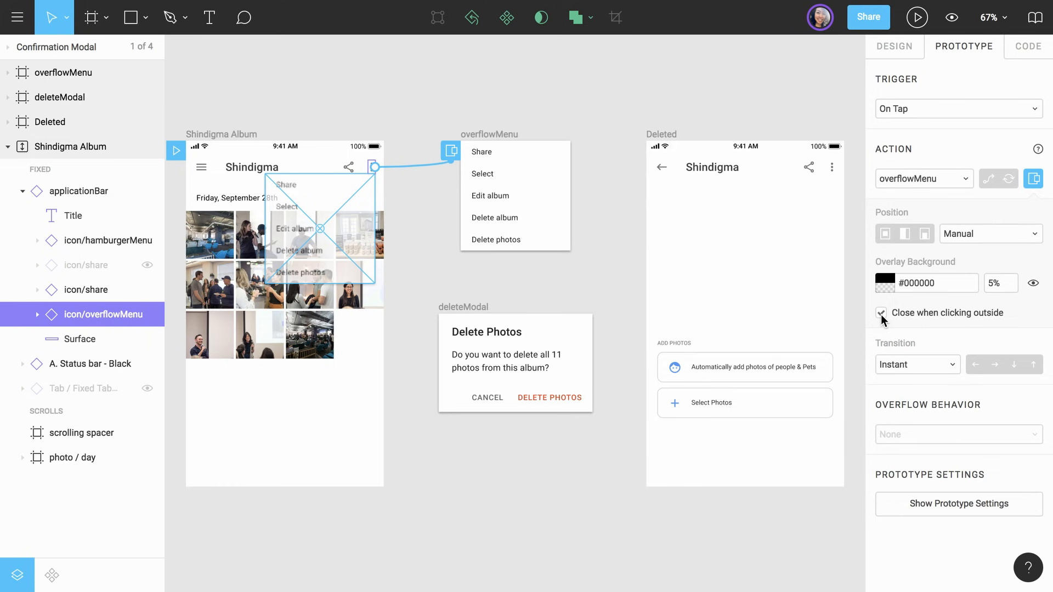
{"action": "mouse_move", "coordinate": [520, 249]}
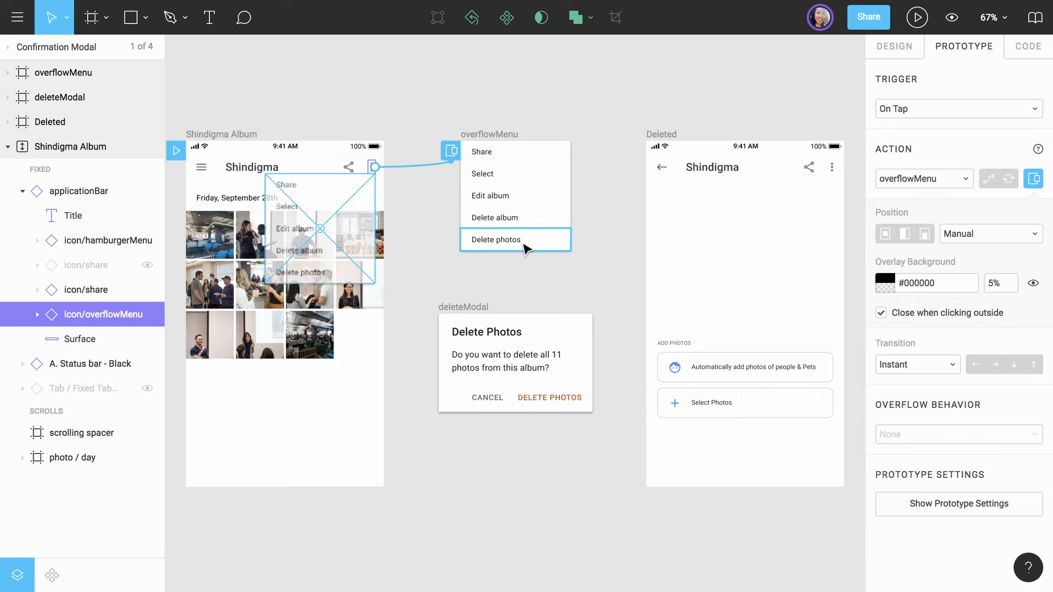
Step: Make Delete photos open deleteModal as a centered overlay that closes on outside click
{"action": "left_click", "coordinate": [516, 240]}
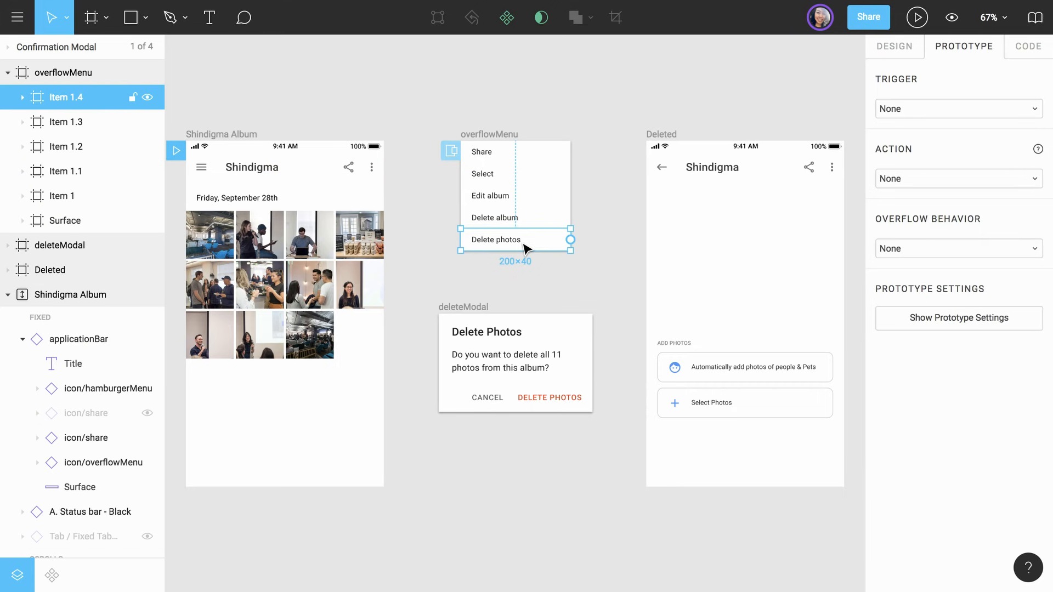
{"action": "mouse_move", "coordinate": [575, 250]}
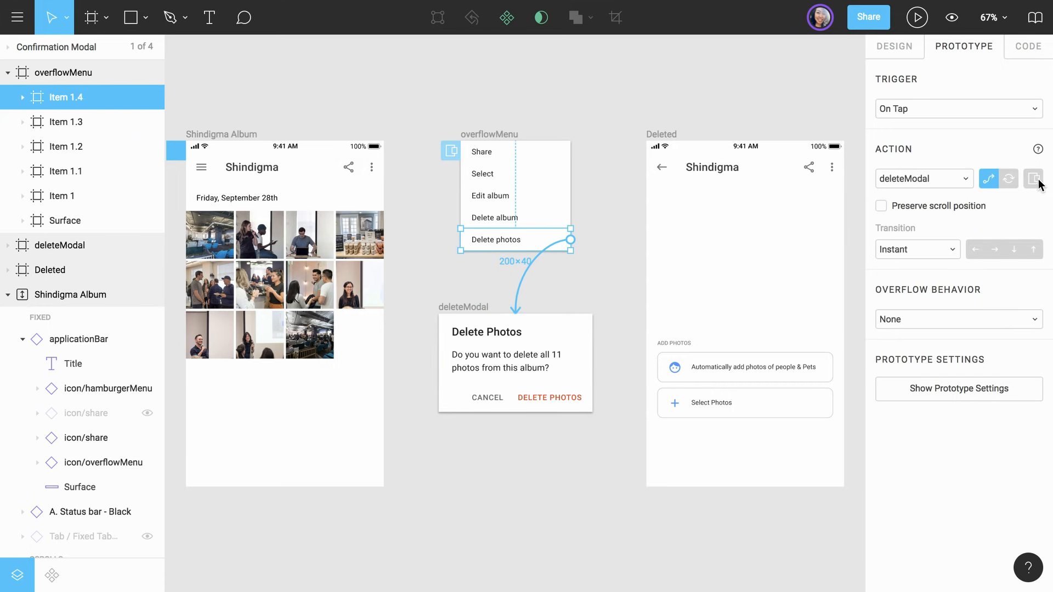
{"action": "left_click", "coordinate": [1033, 179]}
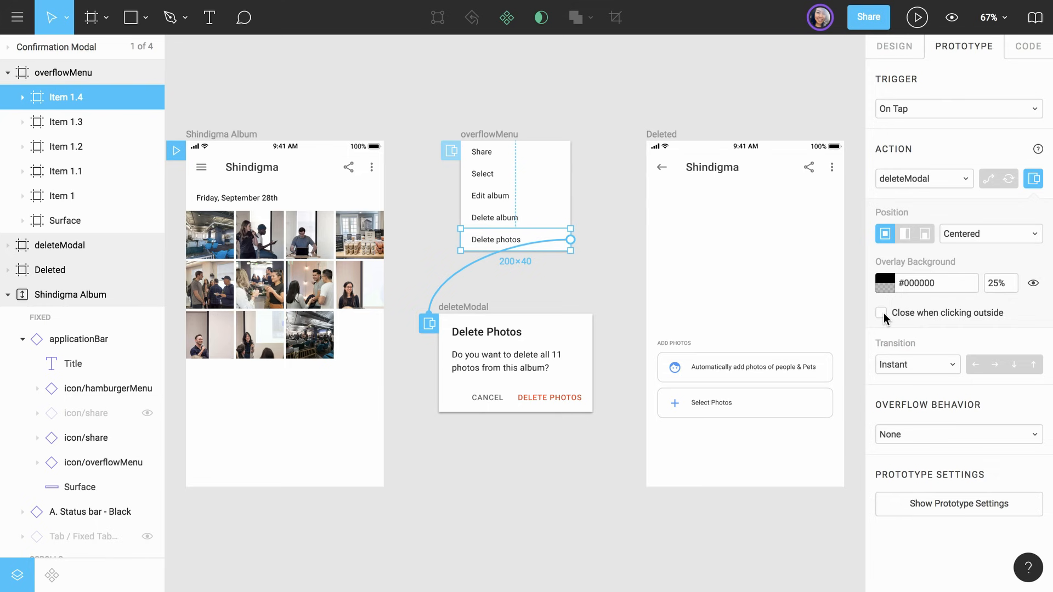
{"action": "left_click", "coordinate": [881, 313]}
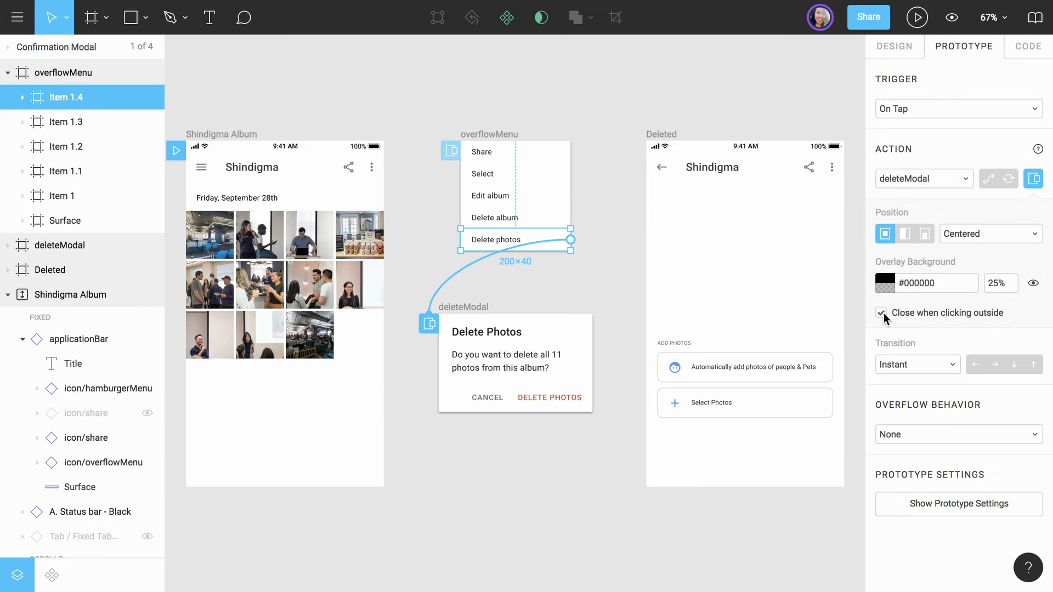
{"action": "mouse_move", "coordinate": [714, 362]}
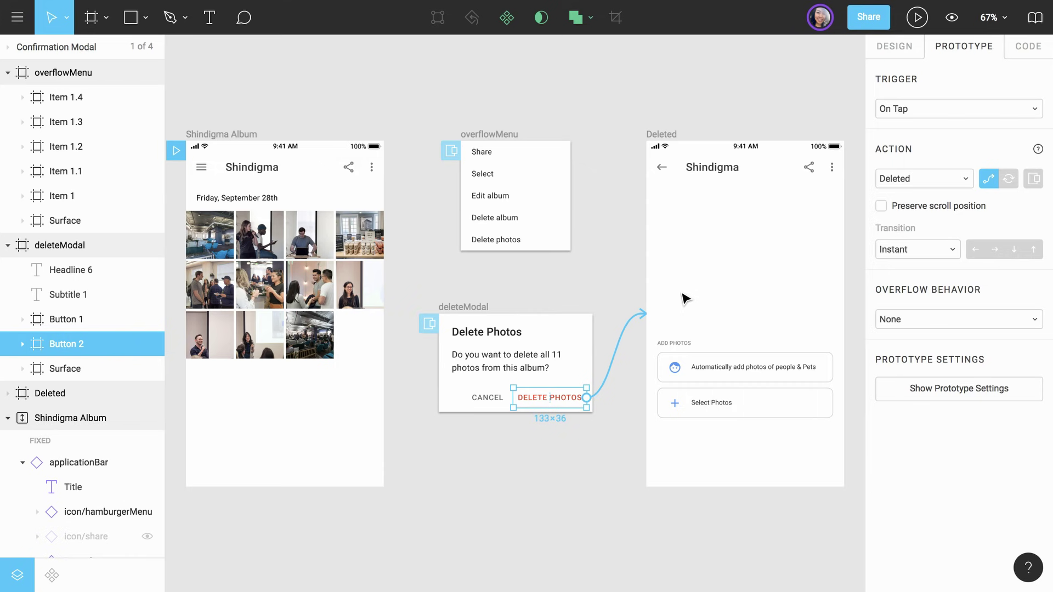
{"action": "mouse_move", "coordinate": [667, 309]}
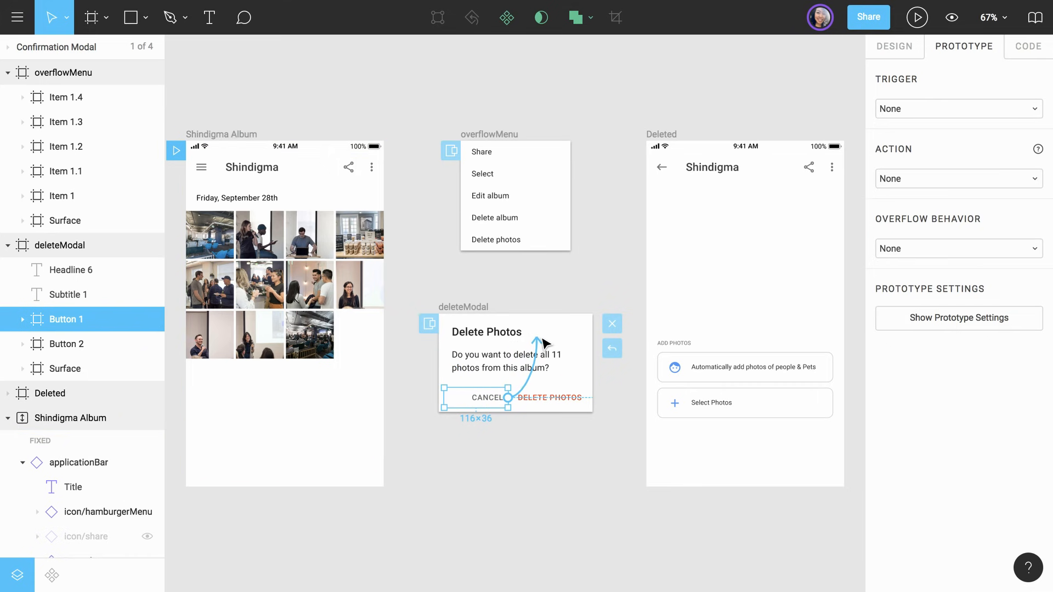
{"action": "mouse_move", "coordinate": [612, 324]}
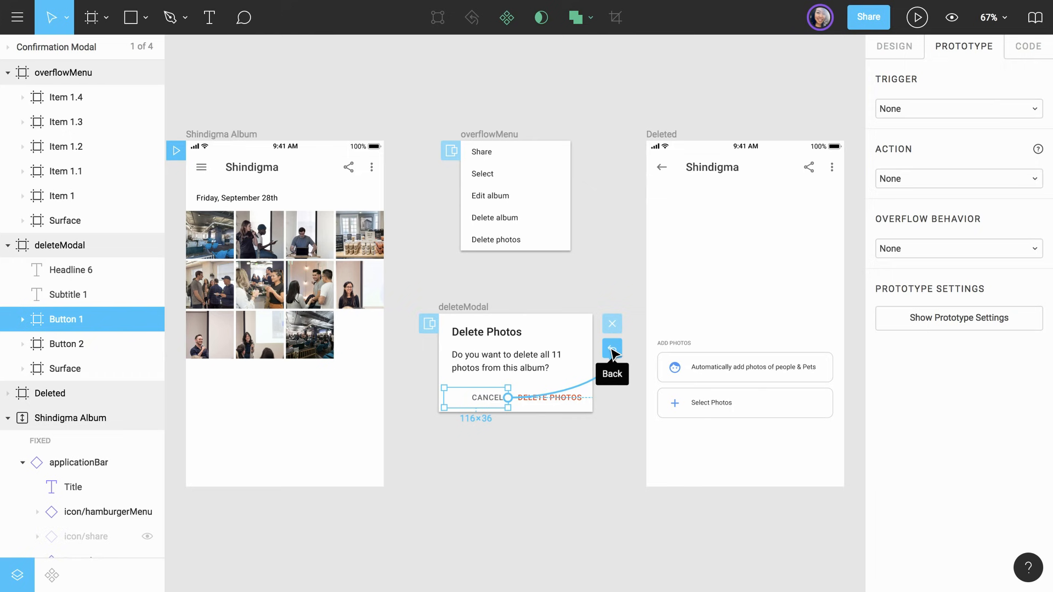
{"action": "mouse_move", "coordinate": [612, 323]}
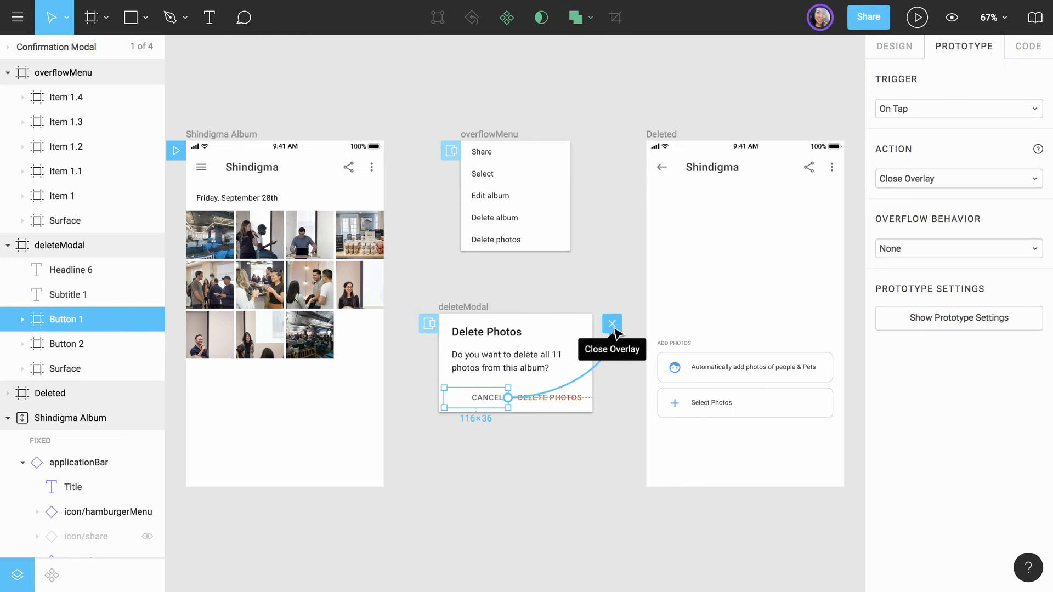
{"action": "mouse_move", "coordinate": [620, 284]}
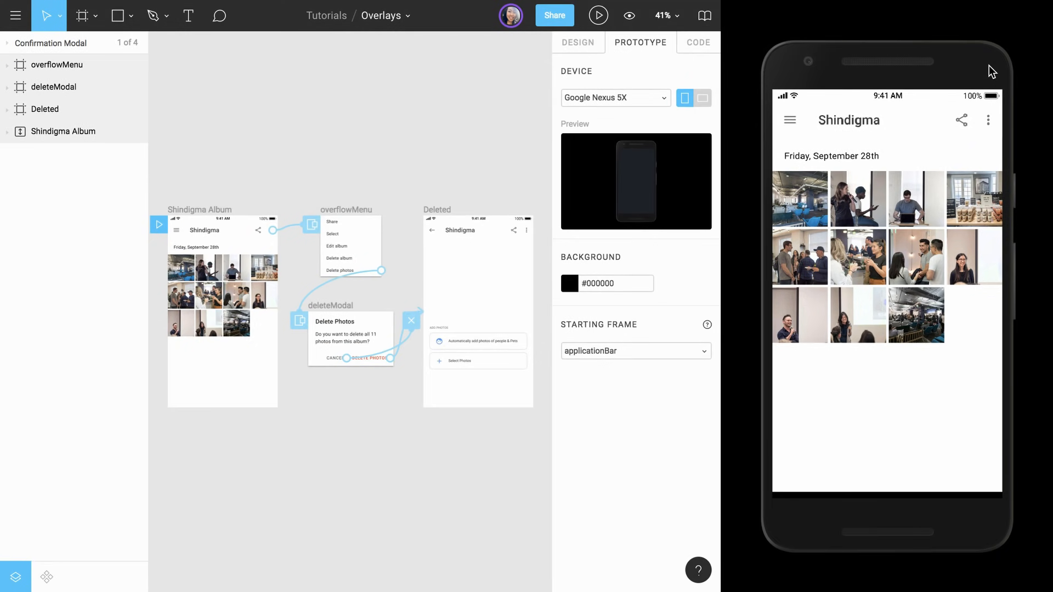
{"action": "mouse_move", "coordinate": [989, 122]}
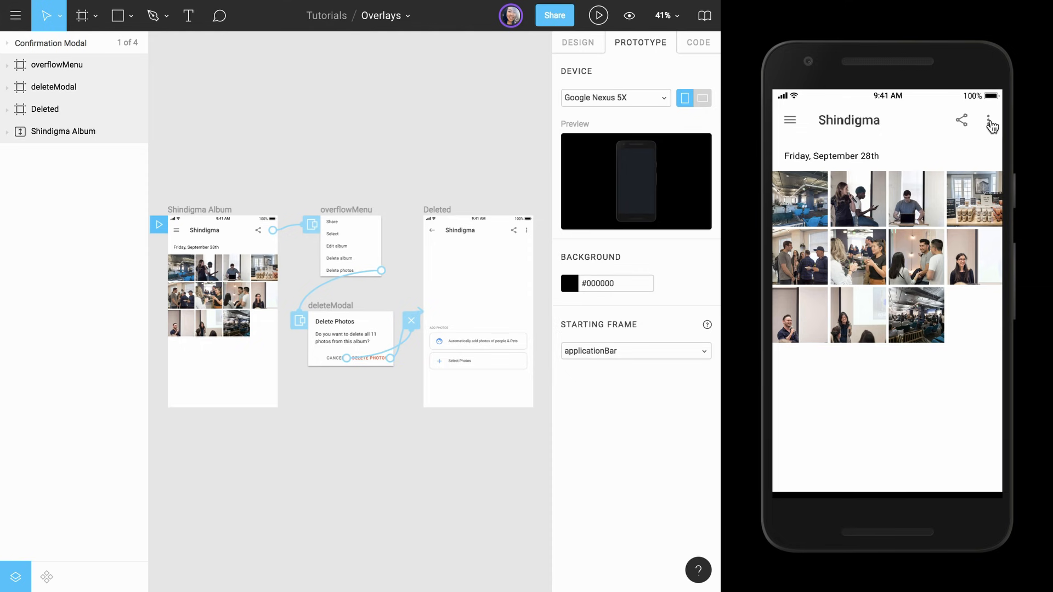
Step: In the prototype preview, test opening, dismissing and reopening the overflow menu and Delete Photos modal
{"action": "left_click", "coordinate": [989, 121]}
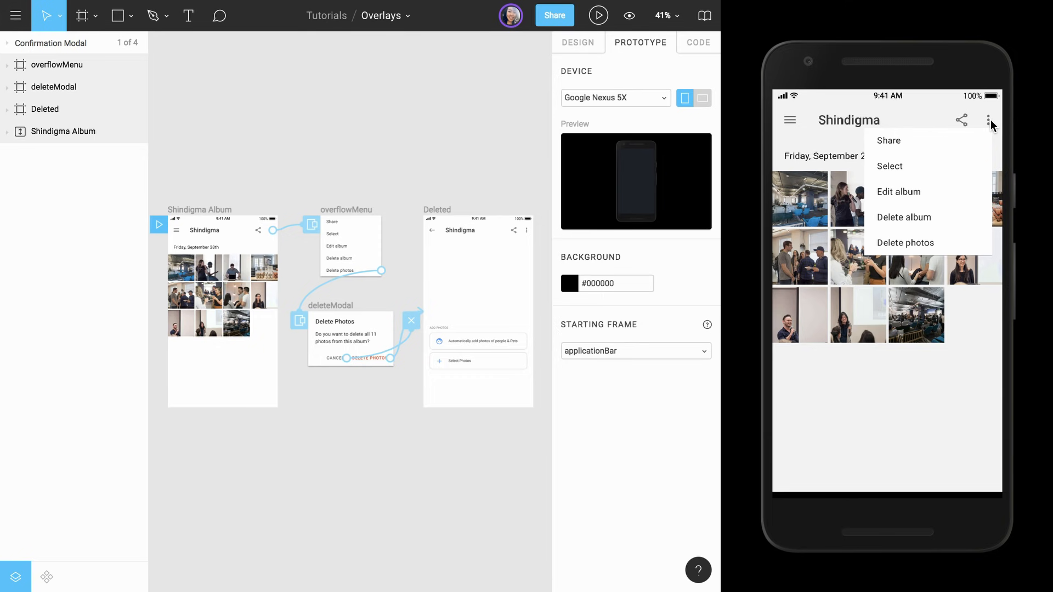
{"action": "left_click", "coordinate": [990, 123]}
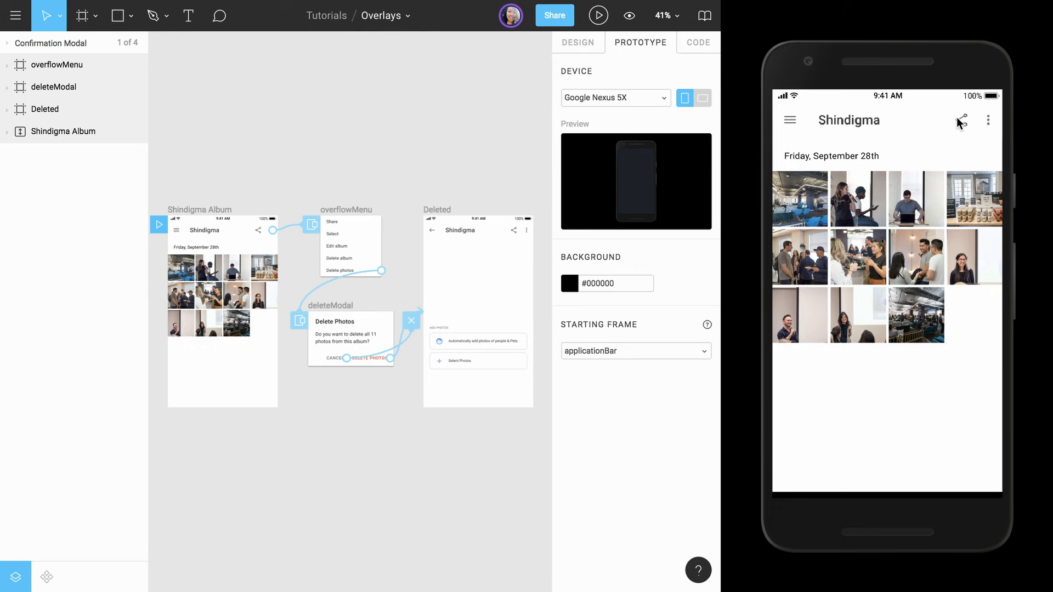
{"action": "left_click", "coordinate": [988, 120]}
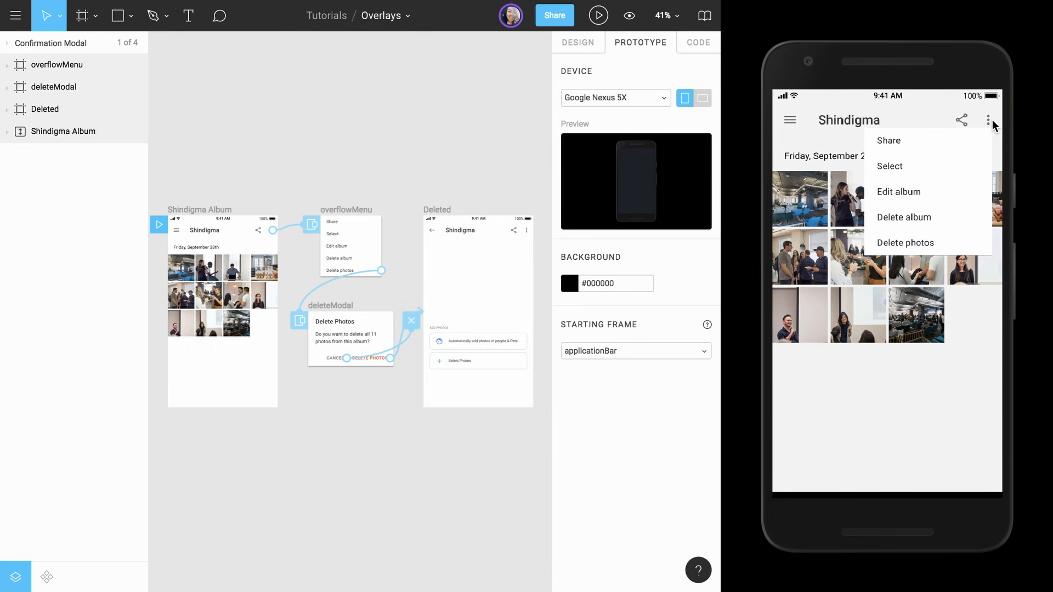
{"action": "mouse_move", "coordinate": [915, 251]}
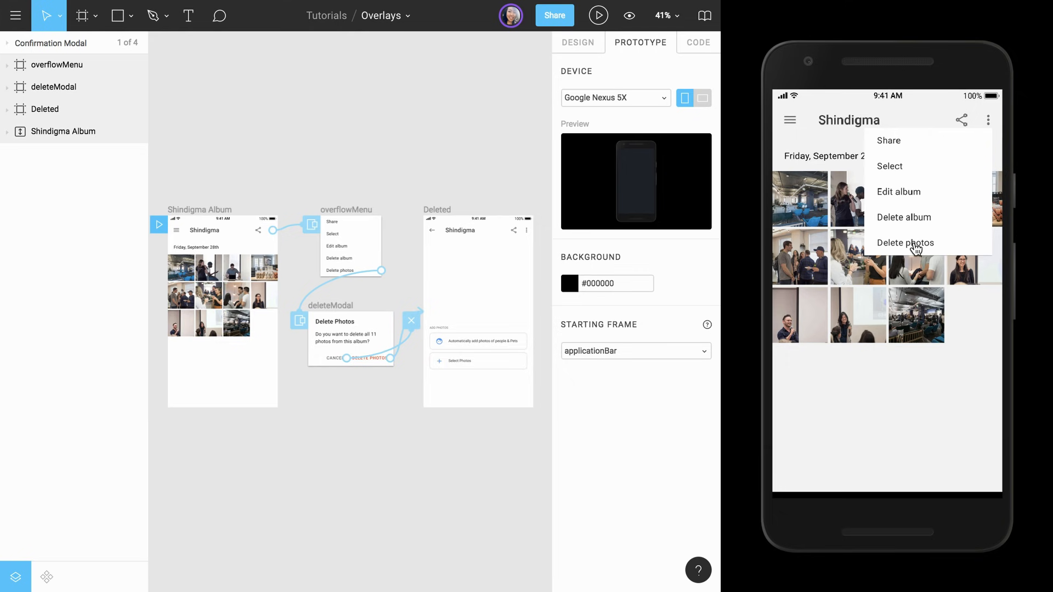
{"action": "left_click", "coordinate": [906, 243]}
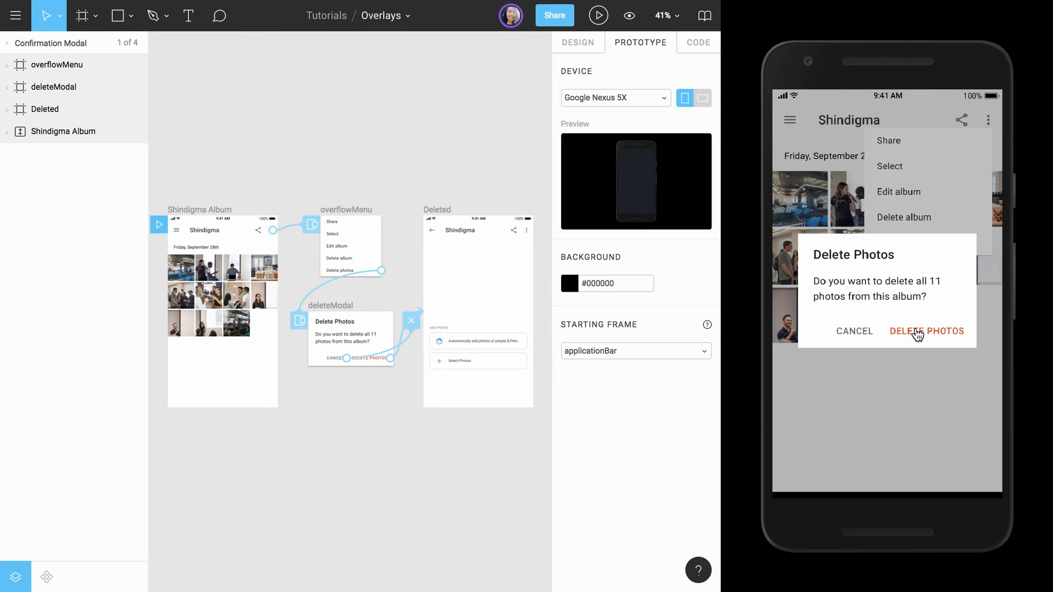
{"action": "mouse_move", "coordinate": [855, 333]}
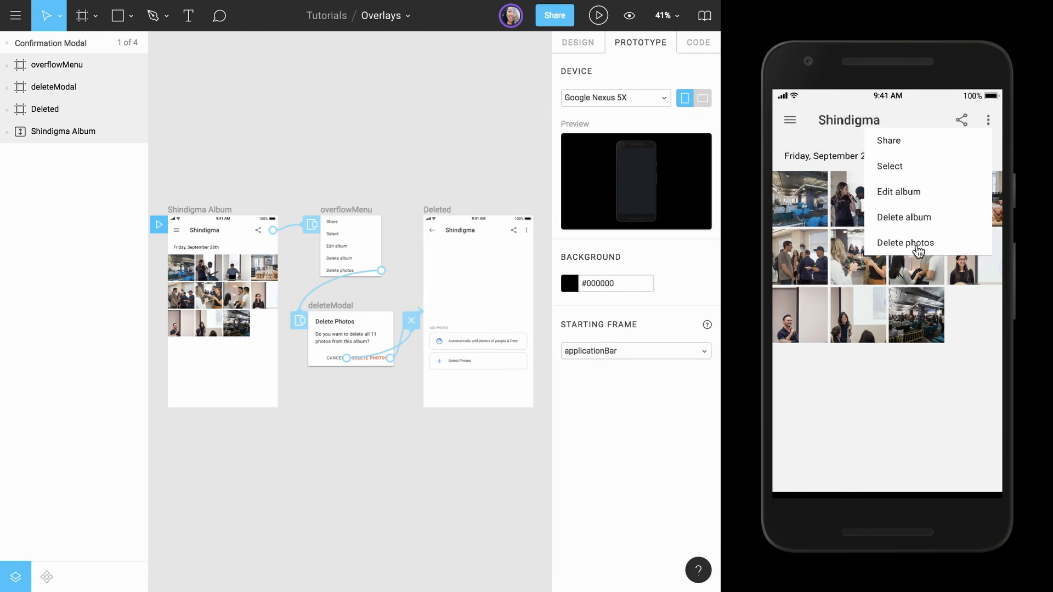
{"action": "left_click", "coordinate": [906, 243]}
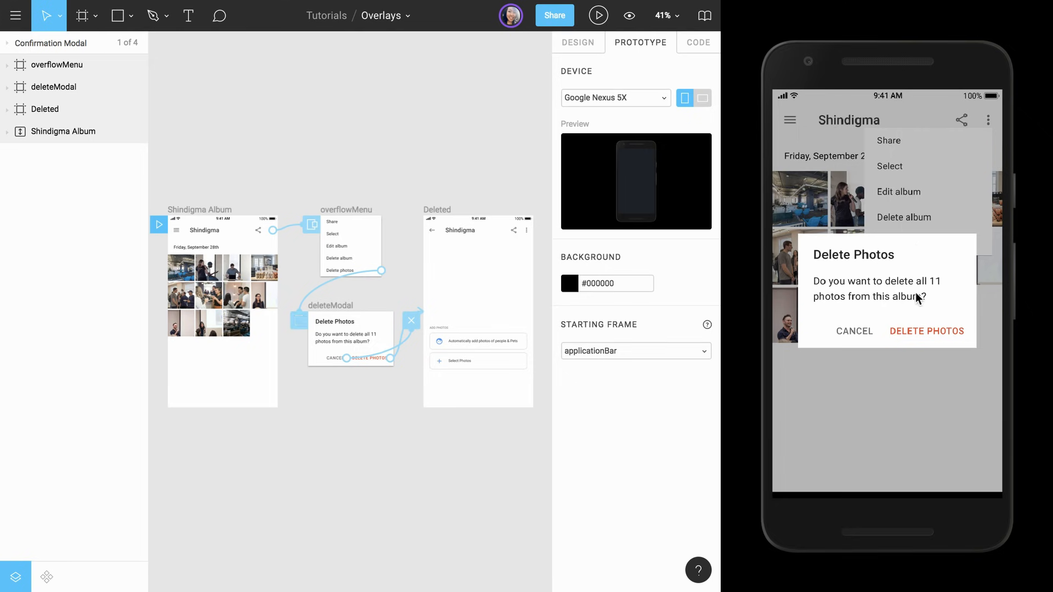
{"action": "left_click", "coordinate": [927, 331]}
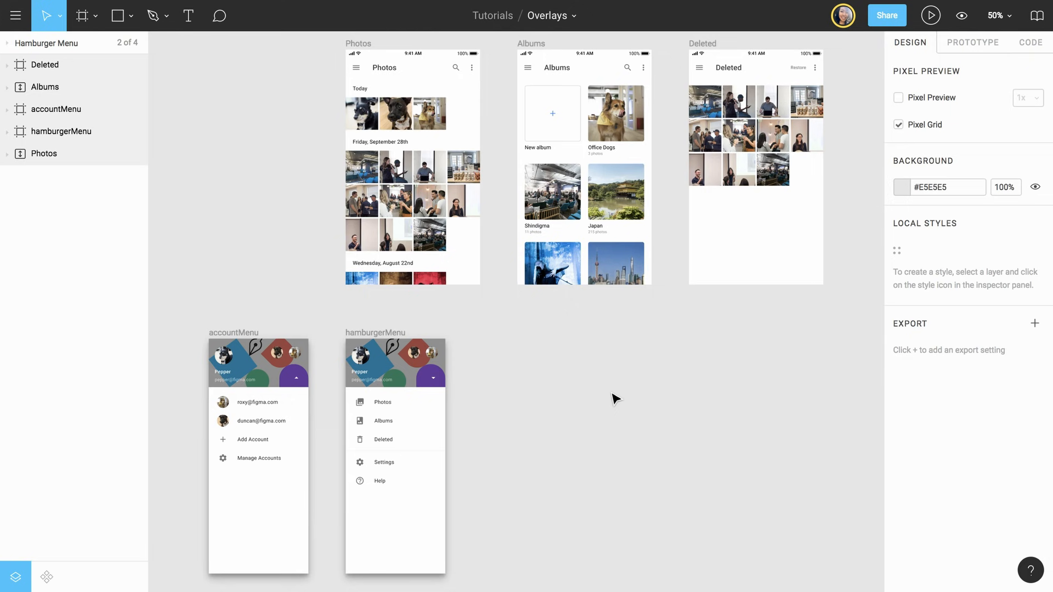
{"action": "mouse_move", "coordinate": [974, 49]}
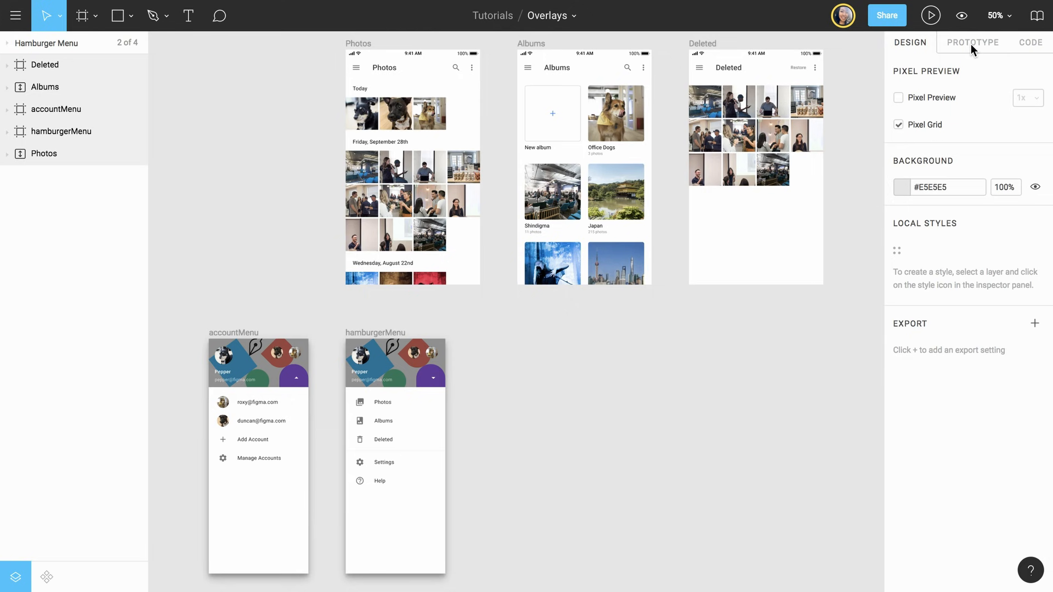
Step: In Prototype mode, select the menu icon on the Photos screen
{"action": "left_click", "coordinate": [973, 43]}
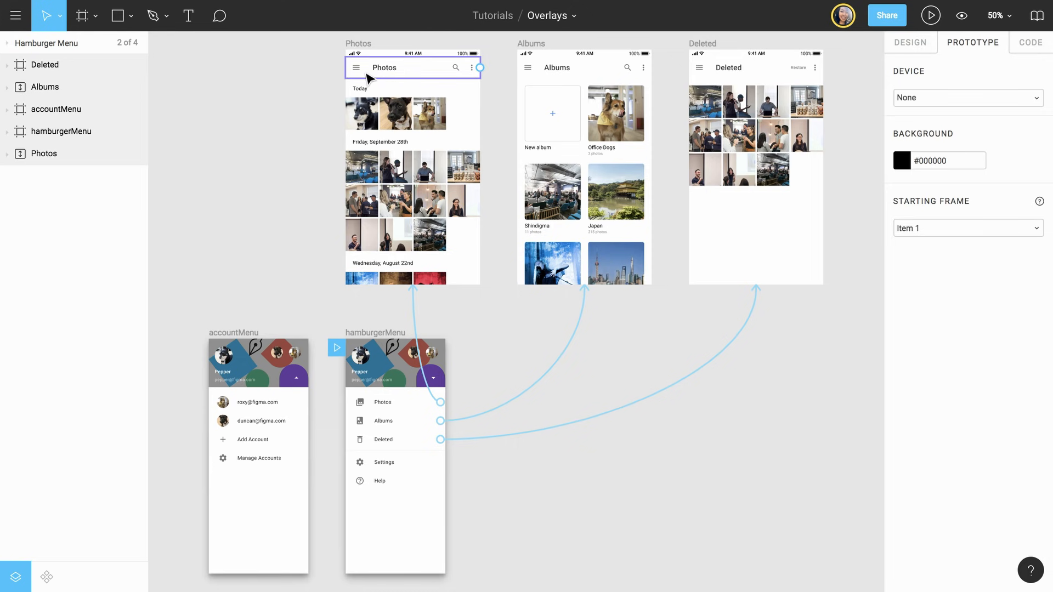
{"action": "left_click", "coordinate": [359, 67]}
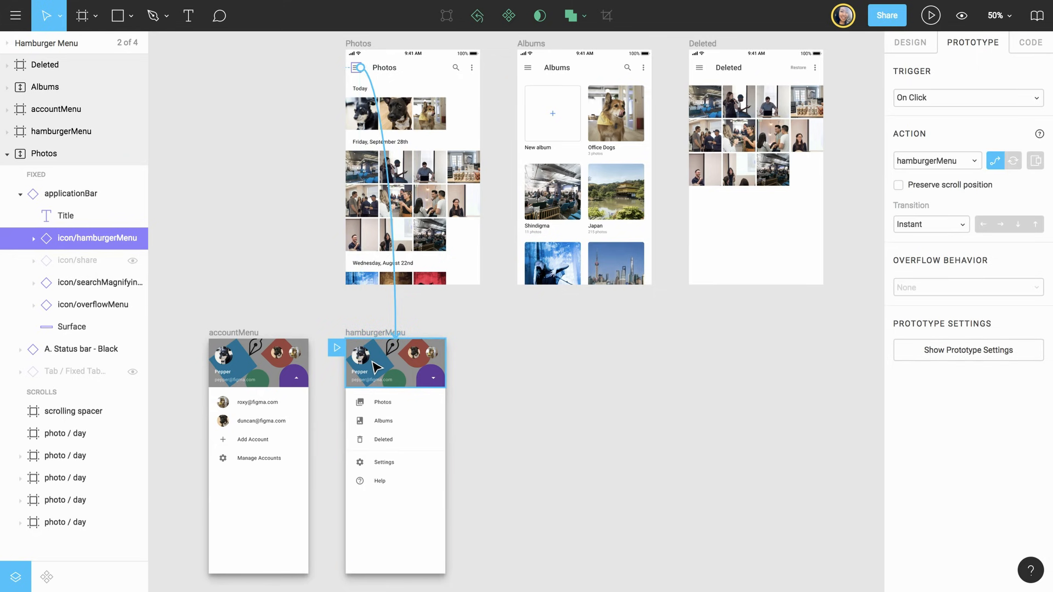
{"action": "mouse_move", "coordinate": [533, 317]}
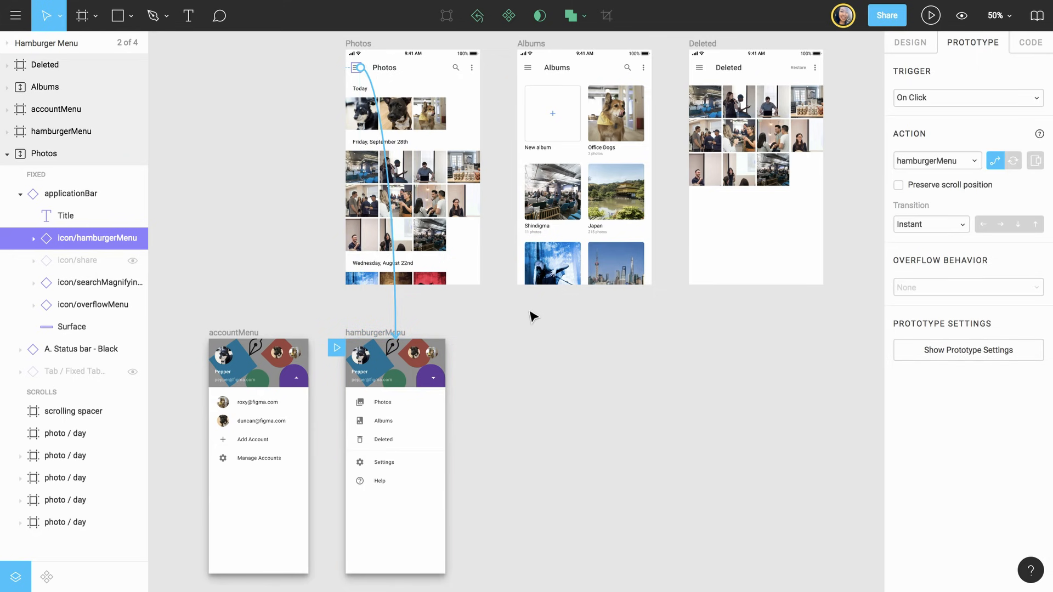
{"action": "mouse_move", "coordinate": [1035, 161]}
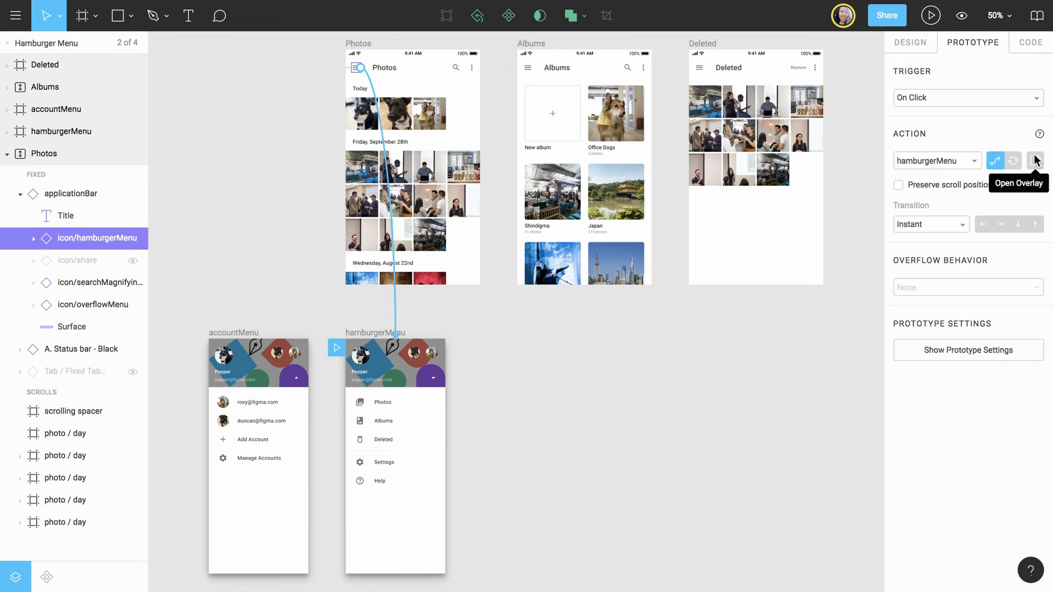
Step: Make hamburgerMenu open as a Top Left overlay that closes when clicking outside
{"action": "left_click", "coordinate": [1035, 160]}
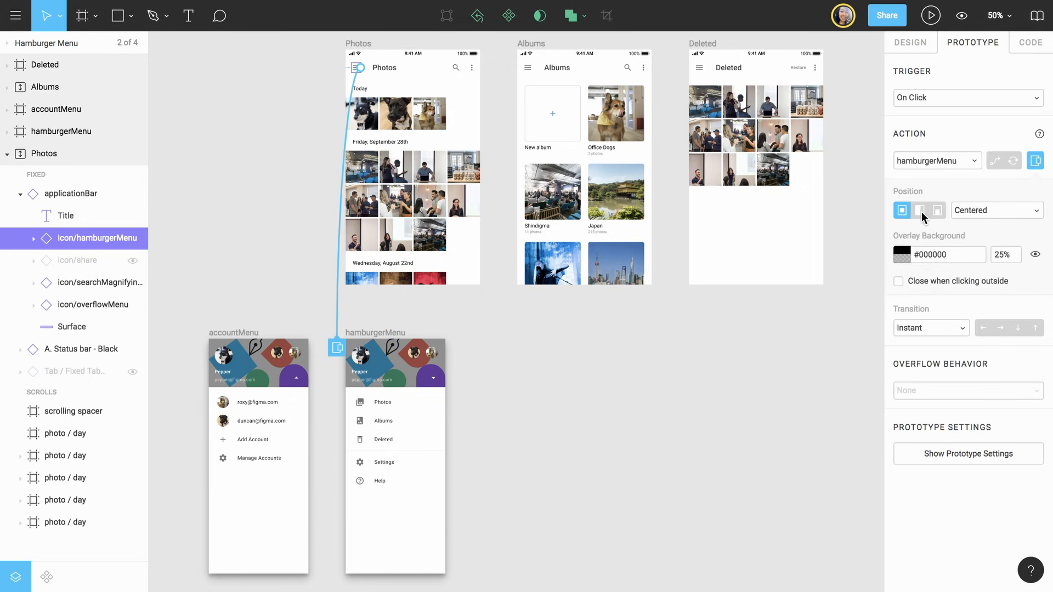
{"action": "left_click", "coordinate": [920, 210]}
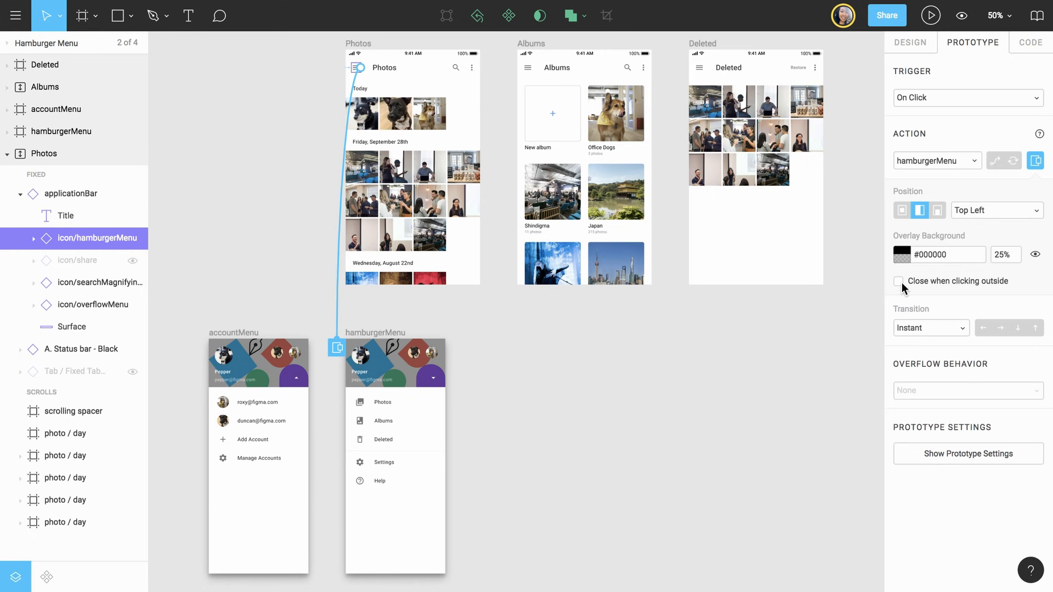
{"action": "left_click", "coordinate": [899, 281]}
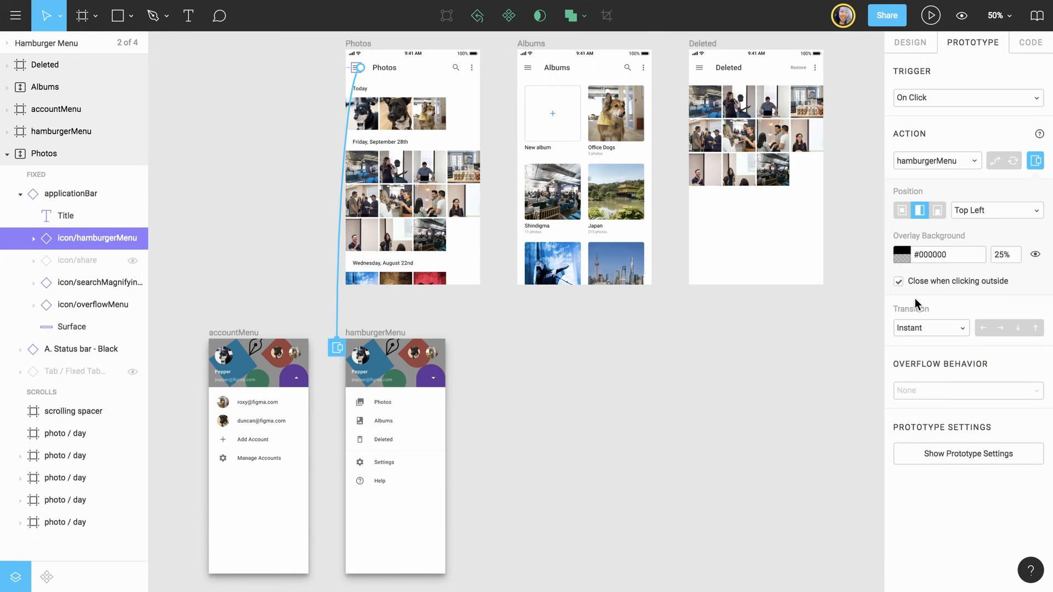
Step: Set the overlay transition to Move In from the left with Ease In And Out easing
{"action": "left_click", "coordinate": [931, 329]}
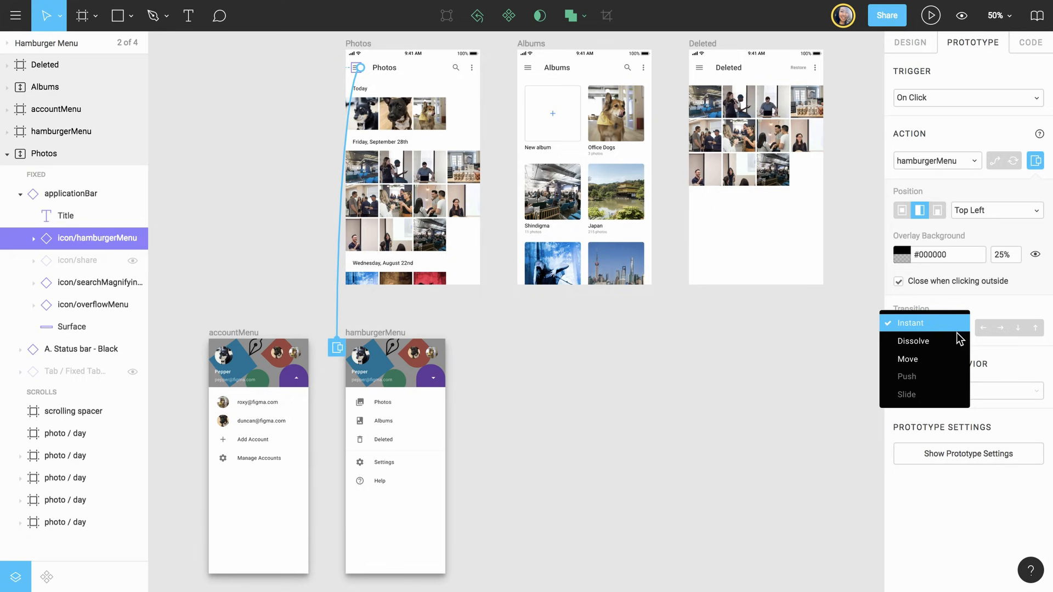
{"action": "left_click", "coordinate": [908, 359]}
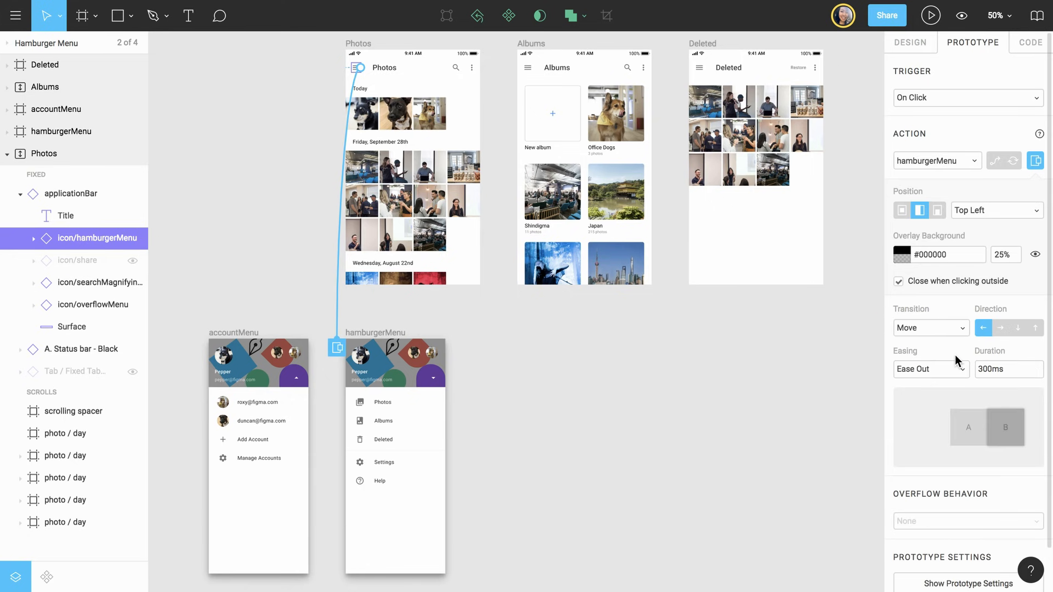
{"action": "left_click", "coordinate": [1001, 328]}
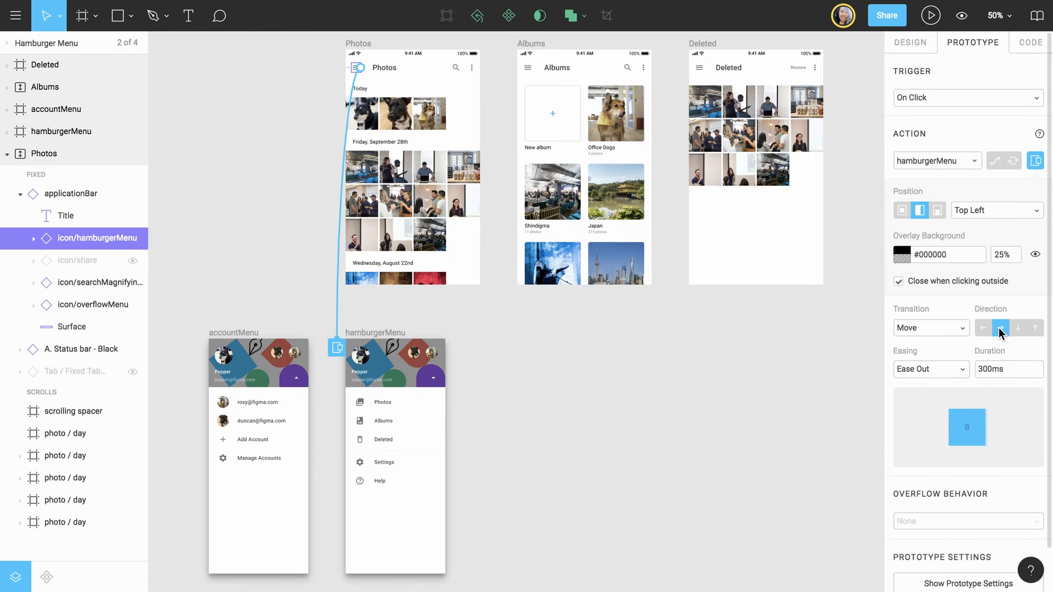
{"action": "left_click", "coordinate": [931, 370]}
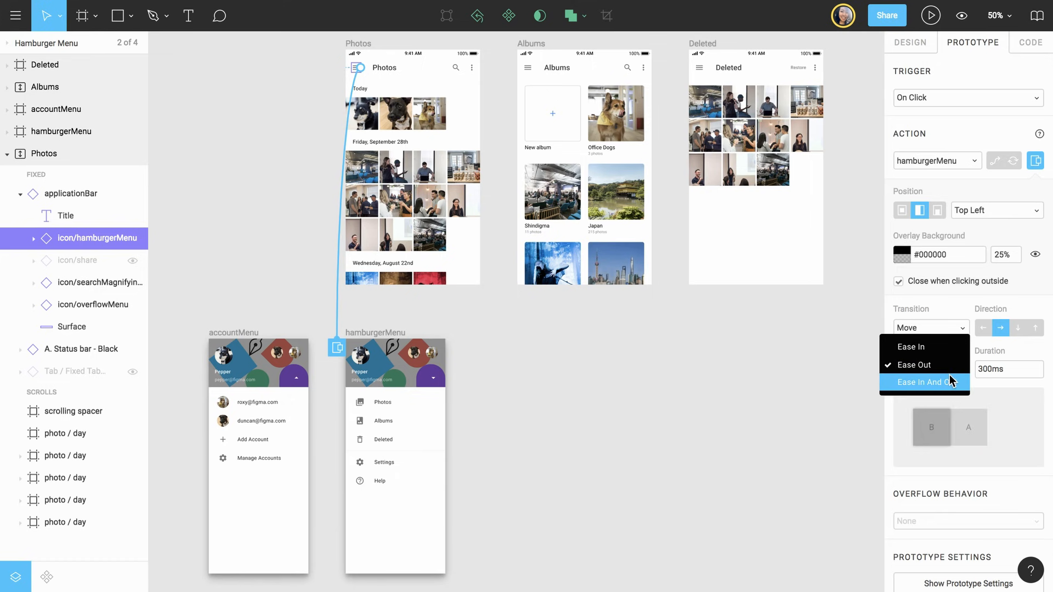
{"action": "left_click", "coordinate": [922, 383]}
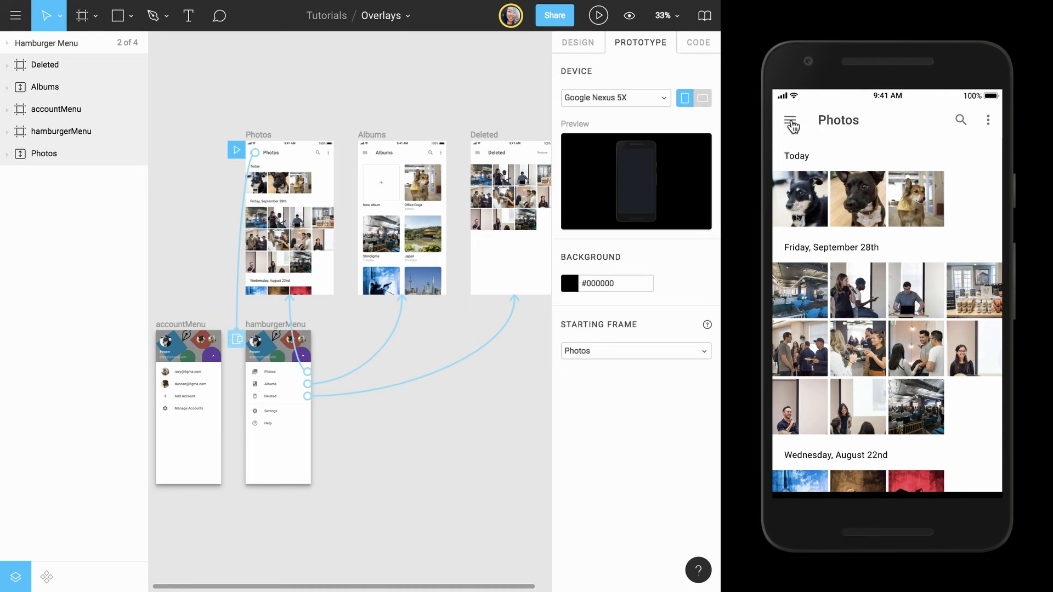
Step: In the preview, open the sliding hamburger menu and navigate to the Albums screen, scrolling it
{"action": "left_click", "coordinate": [791, 122]}
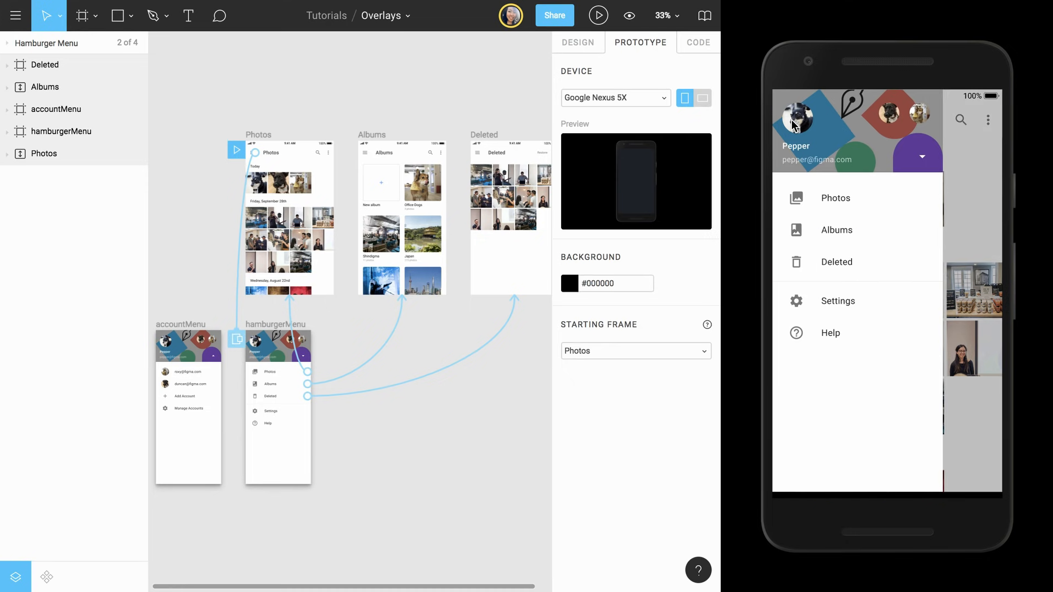
{"action": "mouse_move", "coordinate": [968, 158]}
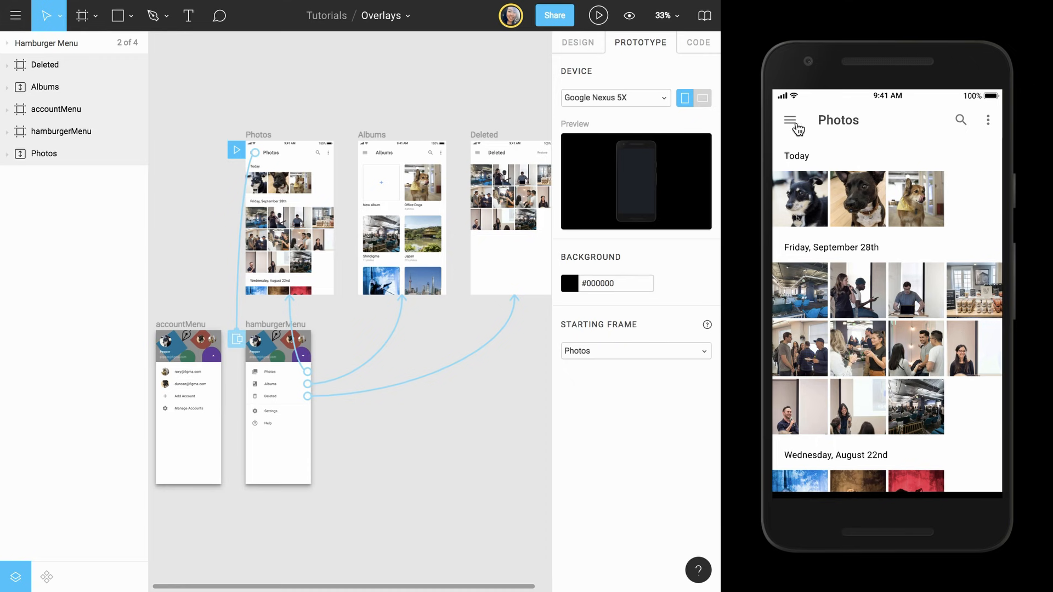
{"action": "left_click", "coordinate": [790, 119]}
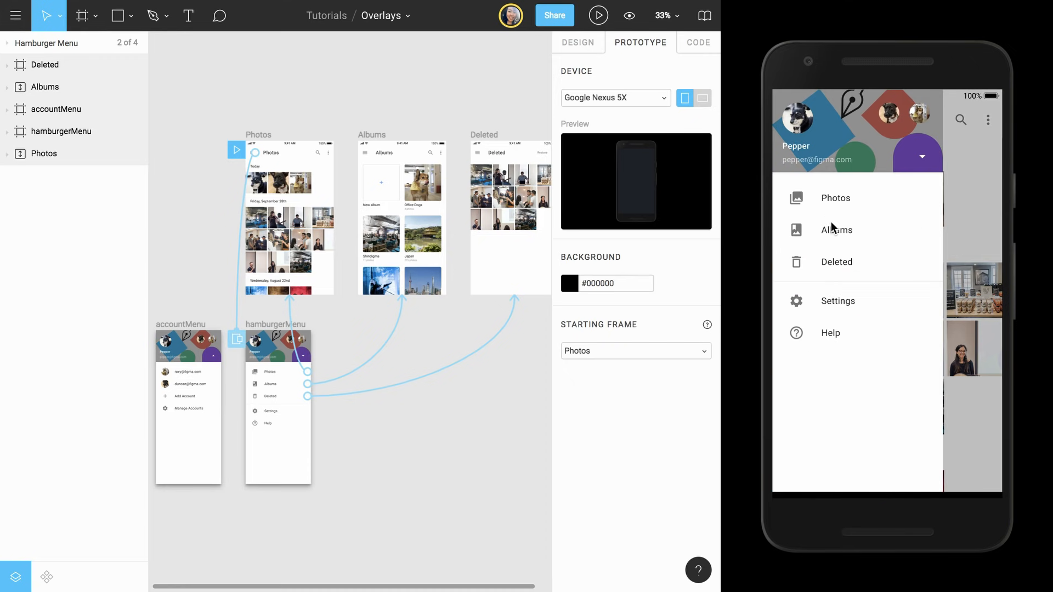
{"action": "left_click", "coordinate": [837, 230]}
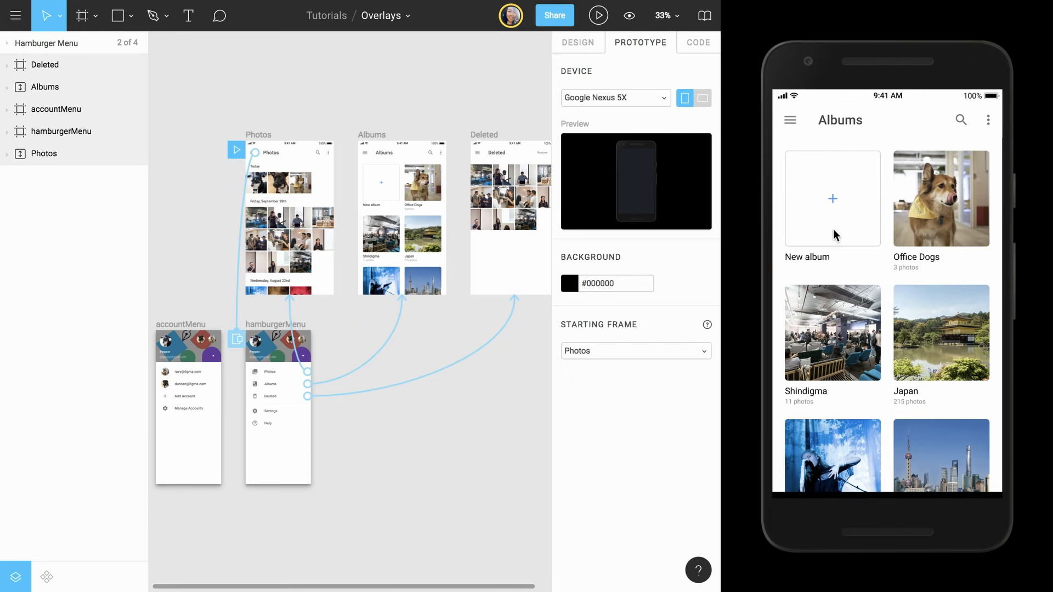
{"action": "scroll", "scroll_direction": "down", "scroll_amount": 3}
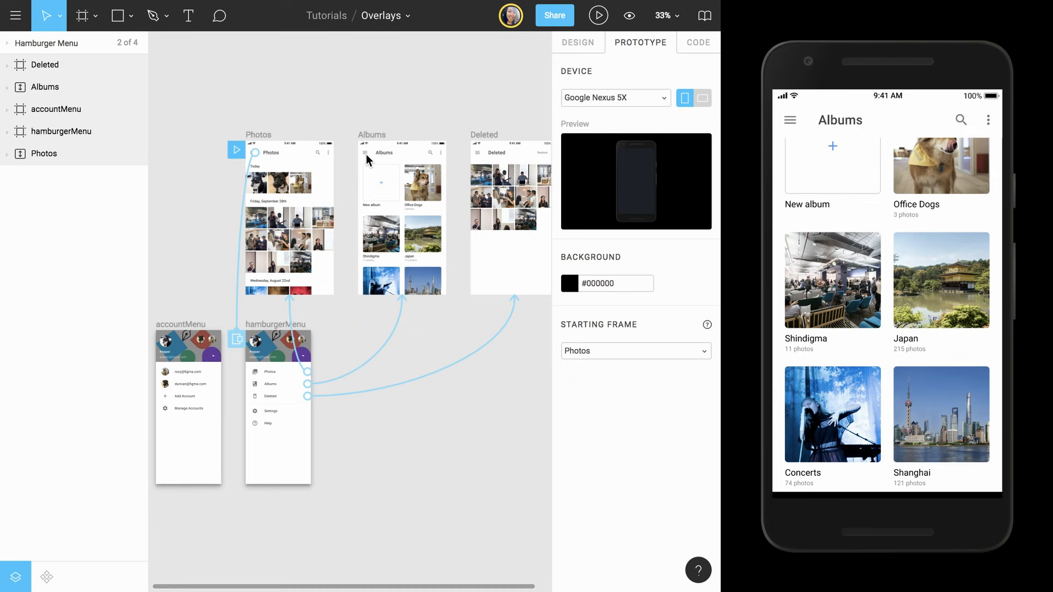
Step: Make the Albums and Deleted menu icons slide hamburgerMenu in rightward, 300ms ease in and out
{"action": "left_click", "coordinate": [366, 153]}
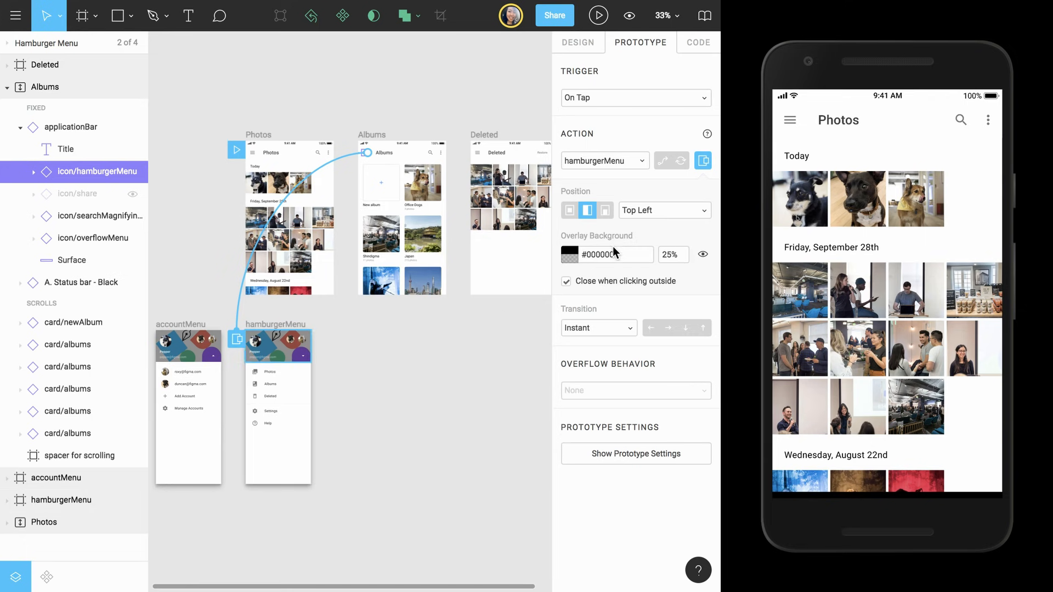
{"action": "mouse_move", "coordinate": [666, 331]}
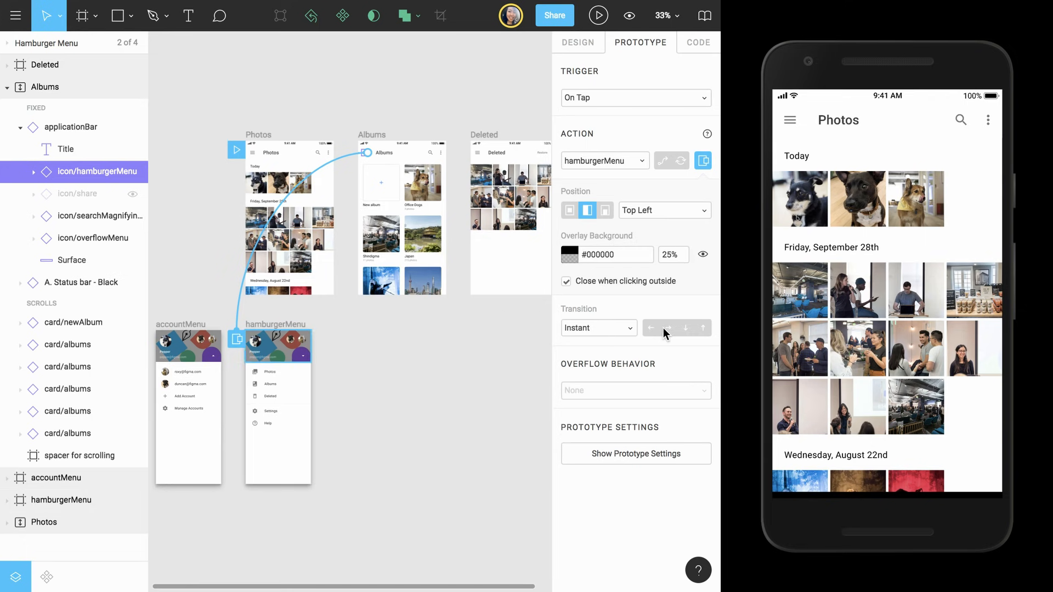
{"action": "left_click", "coordinate": [599, 328]}
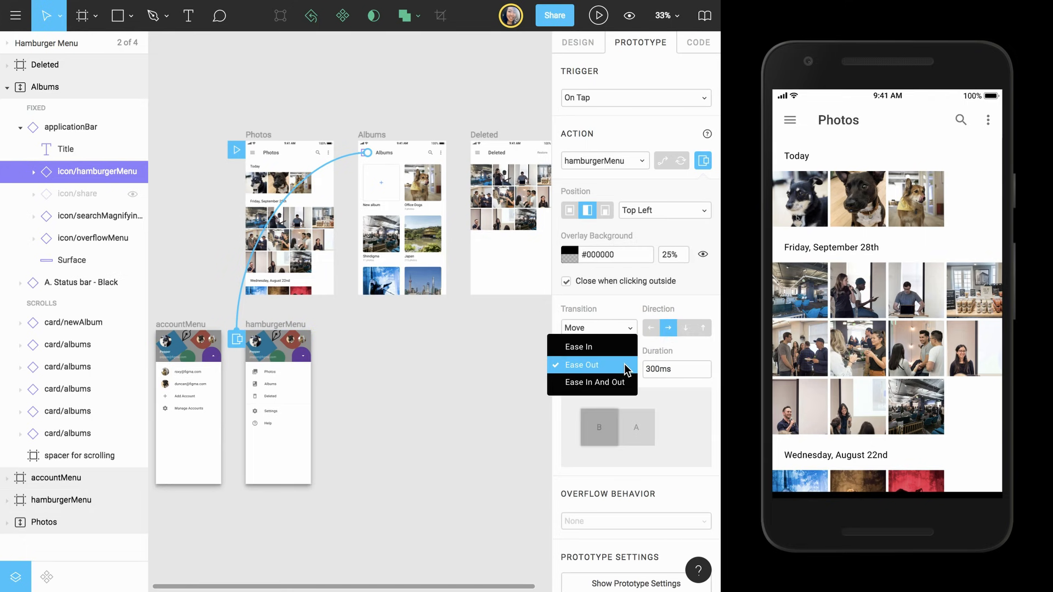
{"action": "left_click", "coordinate": [595, 383]}
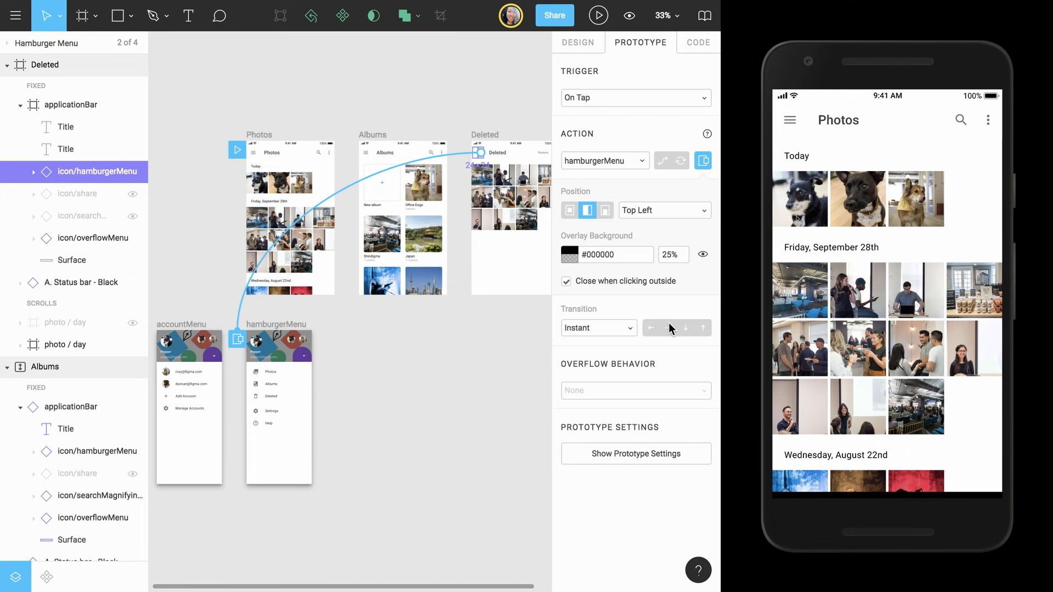
{"action": "left_click", "coordinate": [599, 328]}
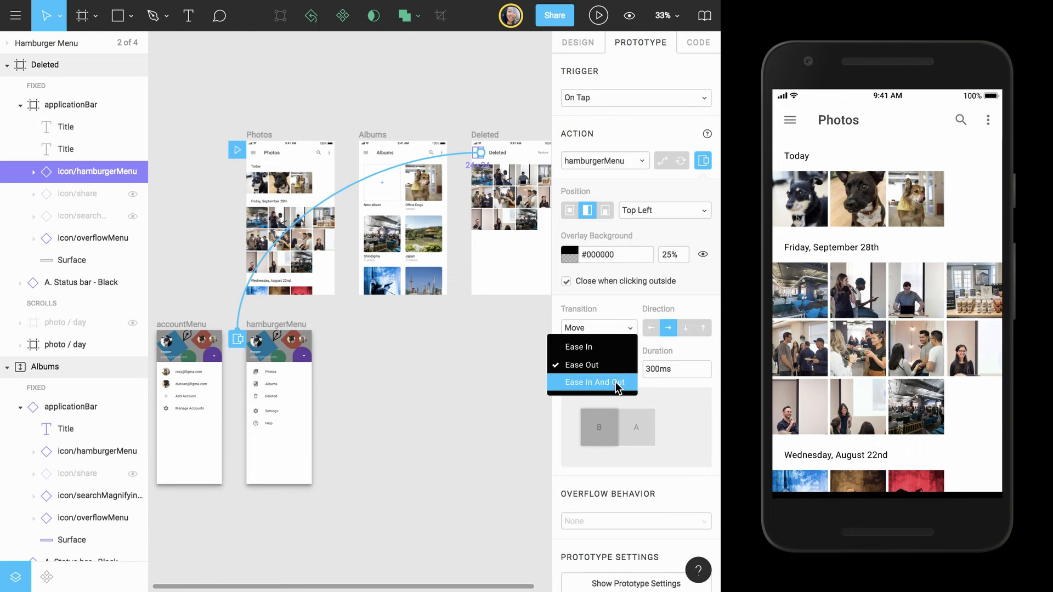
{"action": "left_click", "coordinate": [595, 383]}
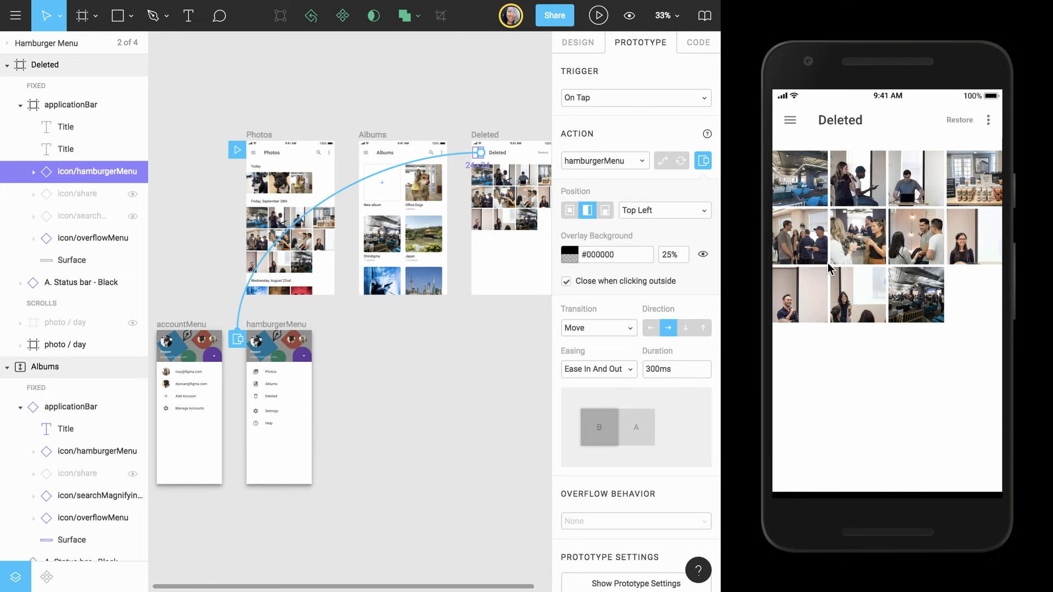
Step: Test the sliding hamburger menu in the preview and navigate to the Albums screen
{"action": "left_click", "coordinate": [790, 120]}
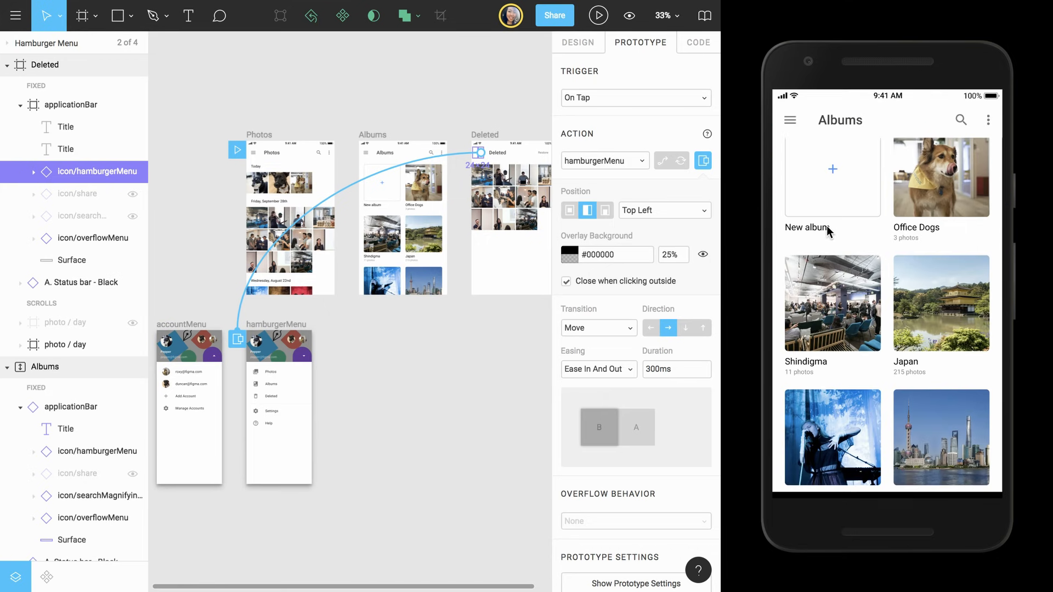
{"action": "left_click", "coordinate": [790, 120]}
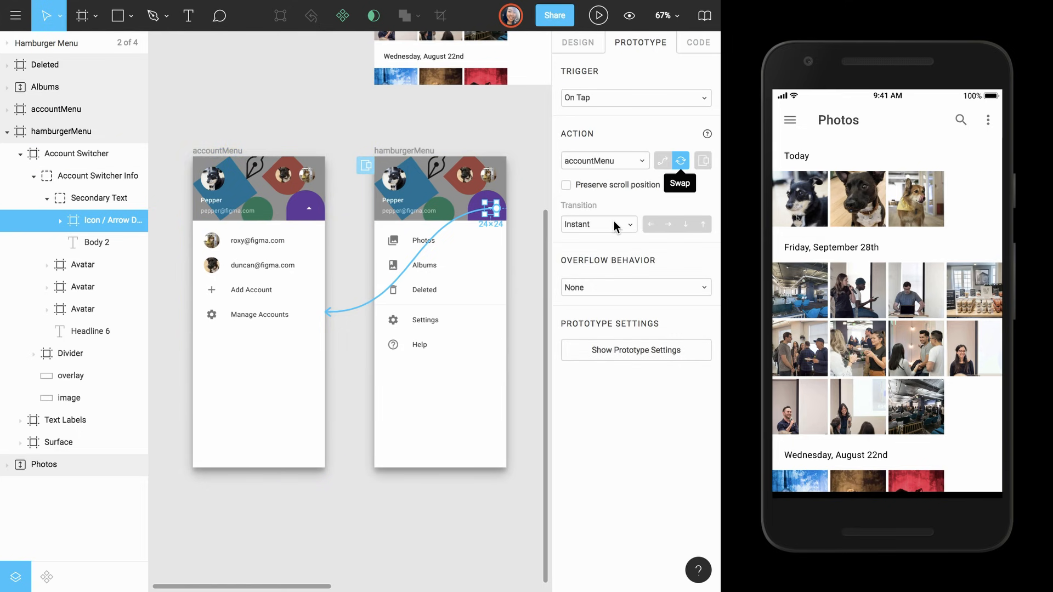
Step: Set the account arrow swap to a 100ms dissolve, then reopen the hamburger menu in the preview
{"action": "left_click", "coordinate": [599, 225]}
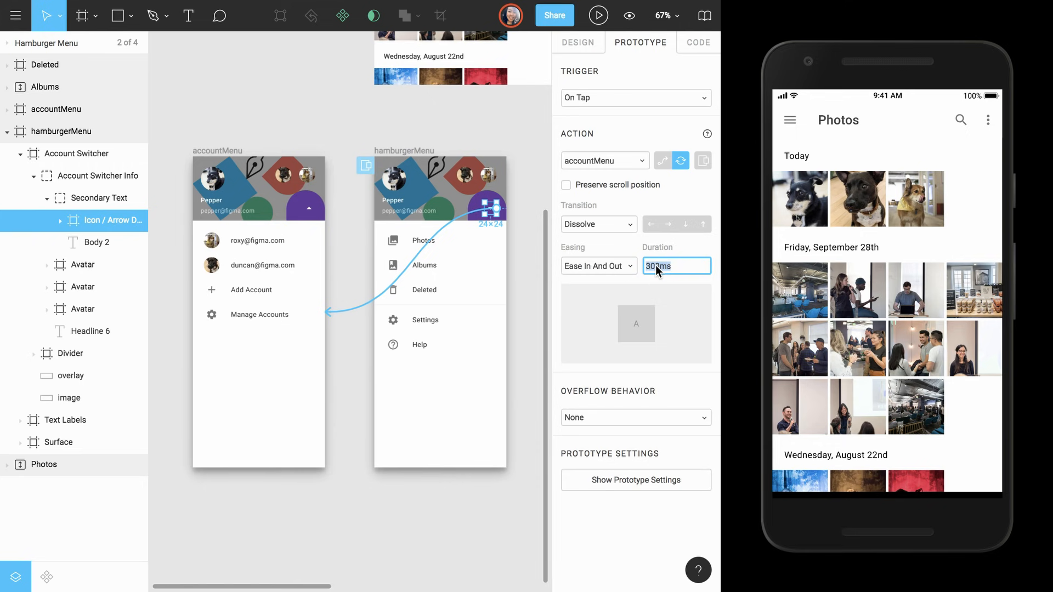
{"action": "type", "text": "100"}
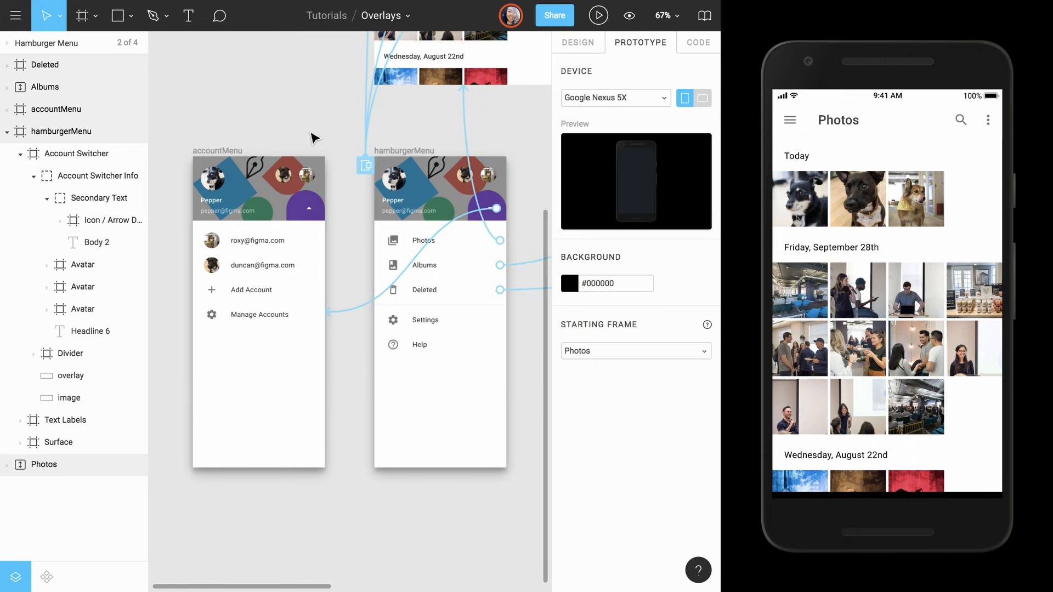
{"action": "left_click", "coordinate": [313, 205]}
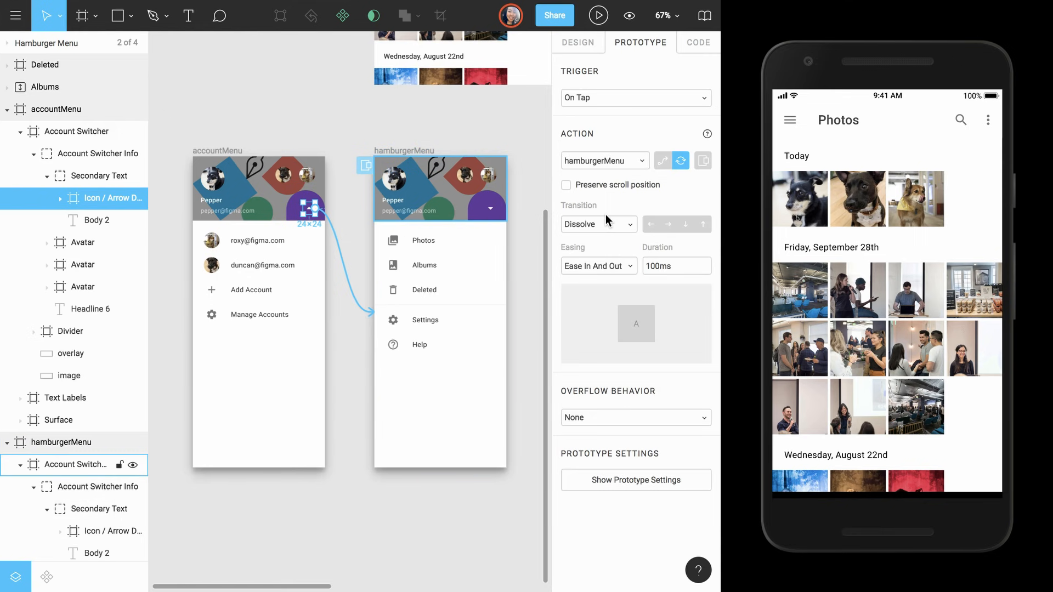
{"action": "mouse_move", "coordinate": [790, 122]}
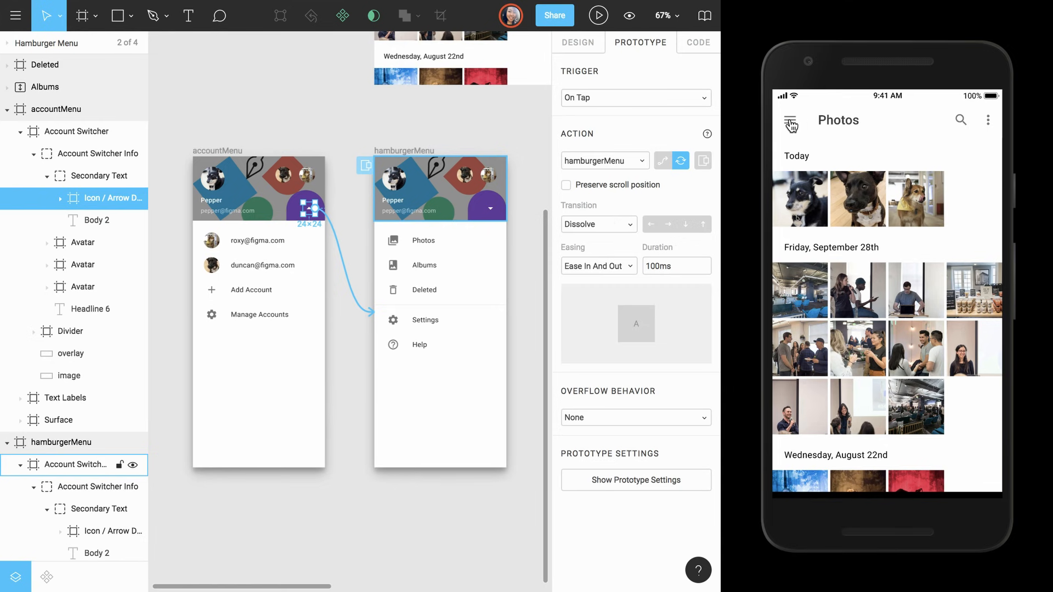
{"action": "left_click", "coordinate": [791, 121]}
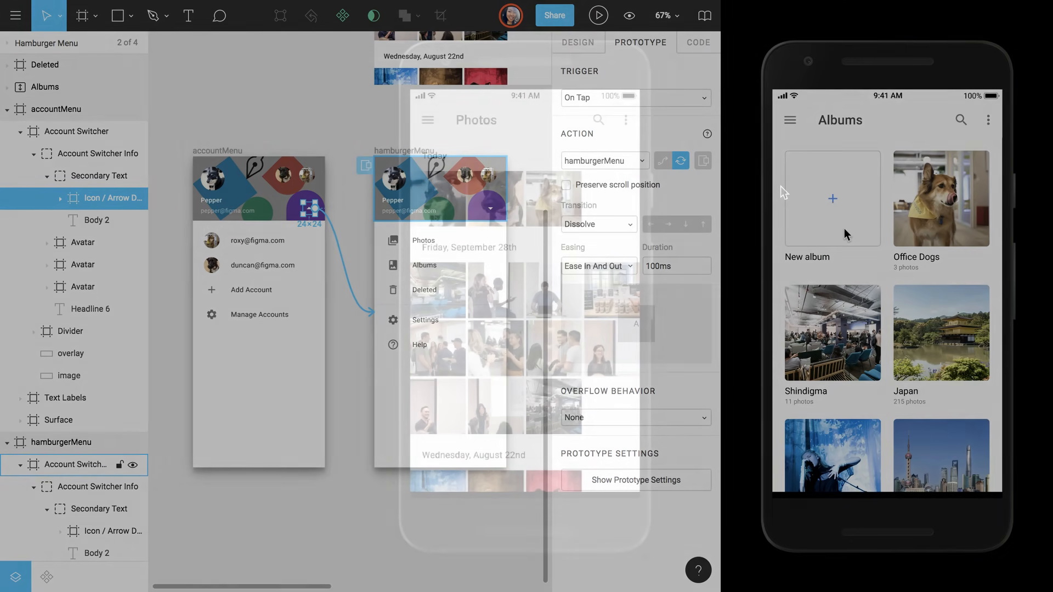
Step: Present the prototype full screen and navigate via the hamburger menu into the Shindigma album
{"action": "left_click", "coordinate": [598, 15]}
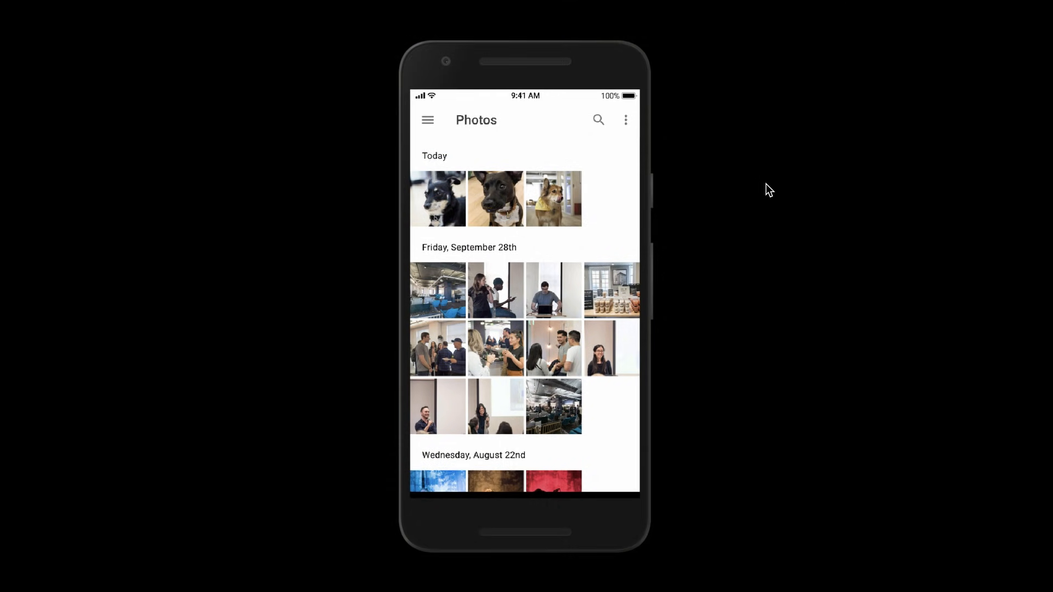
{"action": "left_click", "coordinate": [427, 120]}
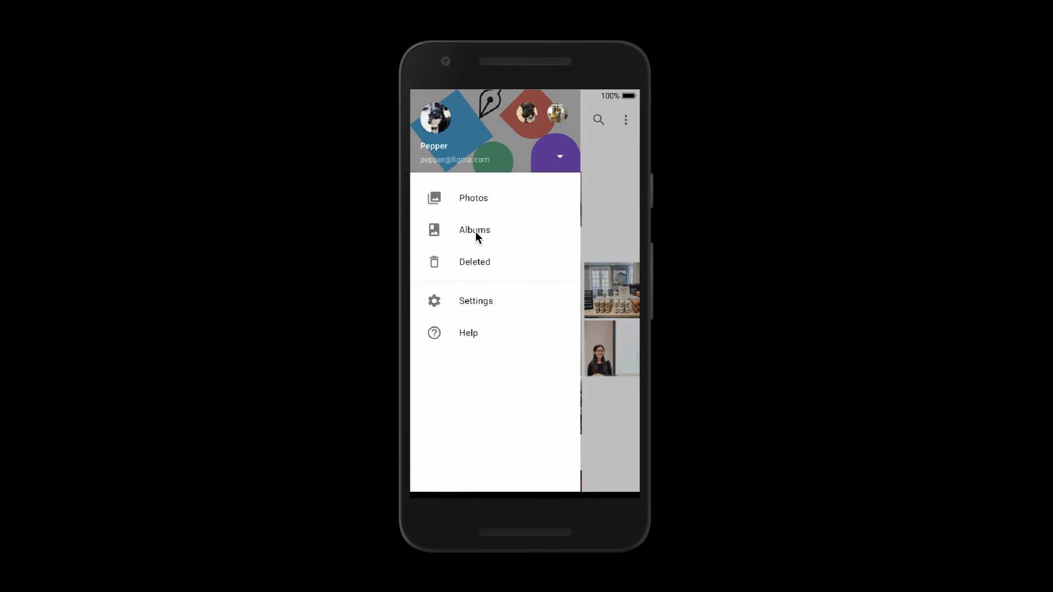
{"action": "left_click", "coordinate": [475, 230]}
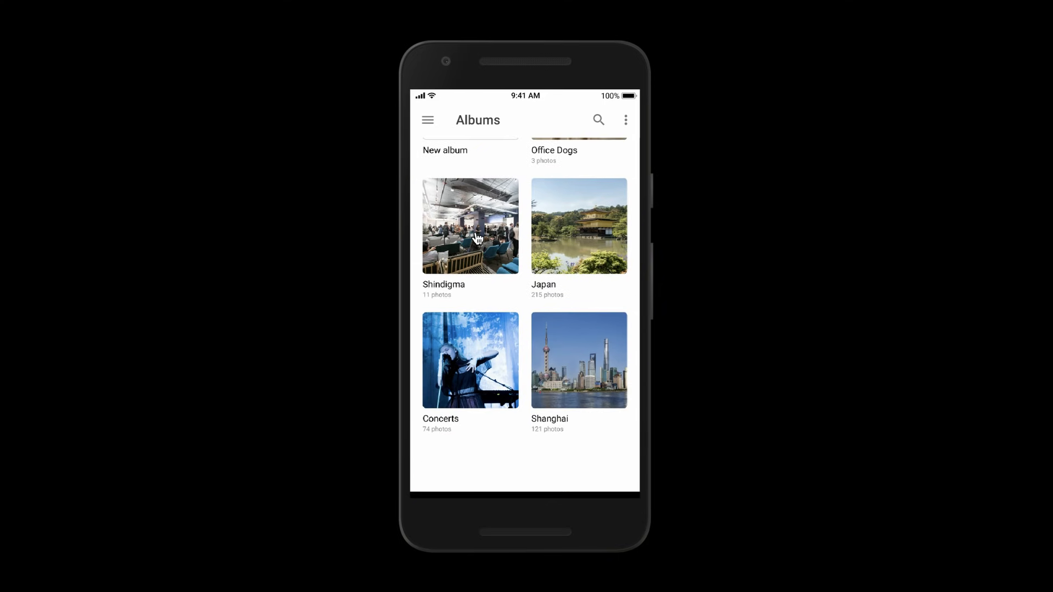
{"action": "left_click", "coordinate": [470, 225]}
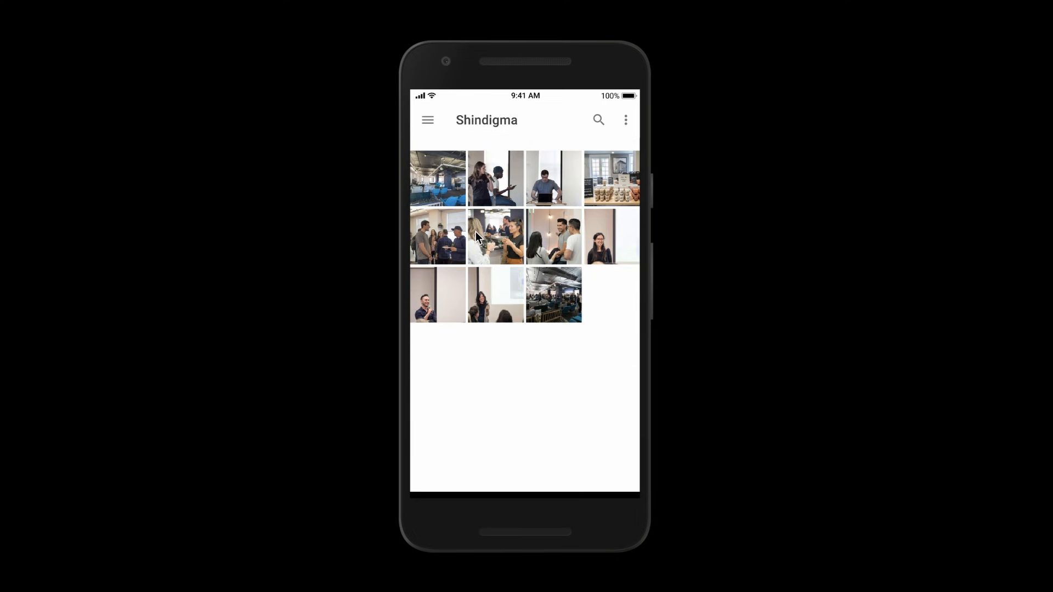
{"action": "mouse_move", "coordinate": [501, 128]}
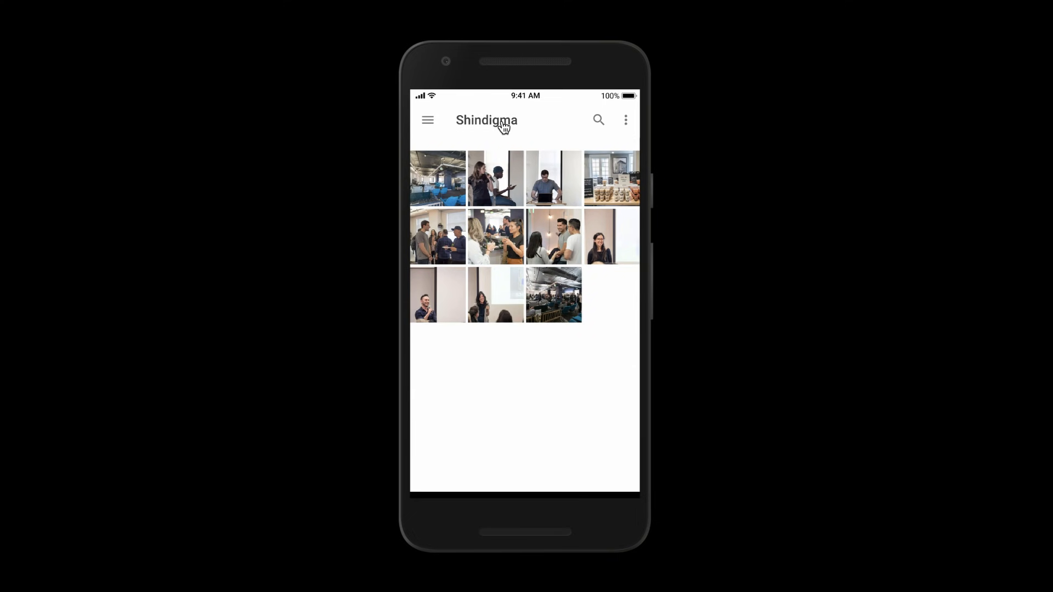
{"action": "double_click", "coordinate": [486, 120]}
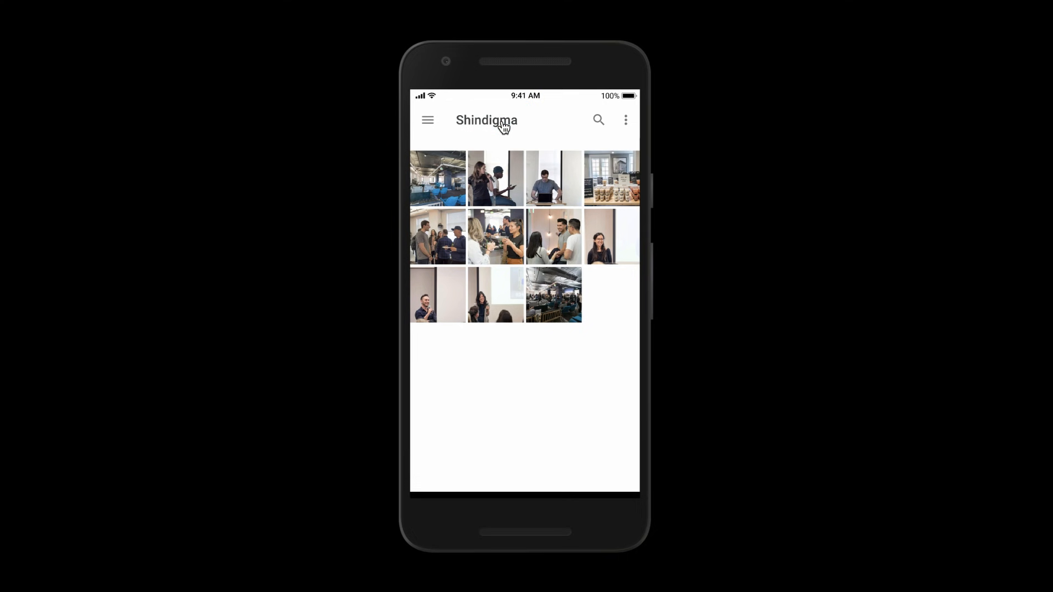
{"action": "mouse_move", "coordinate": [598, 120]}
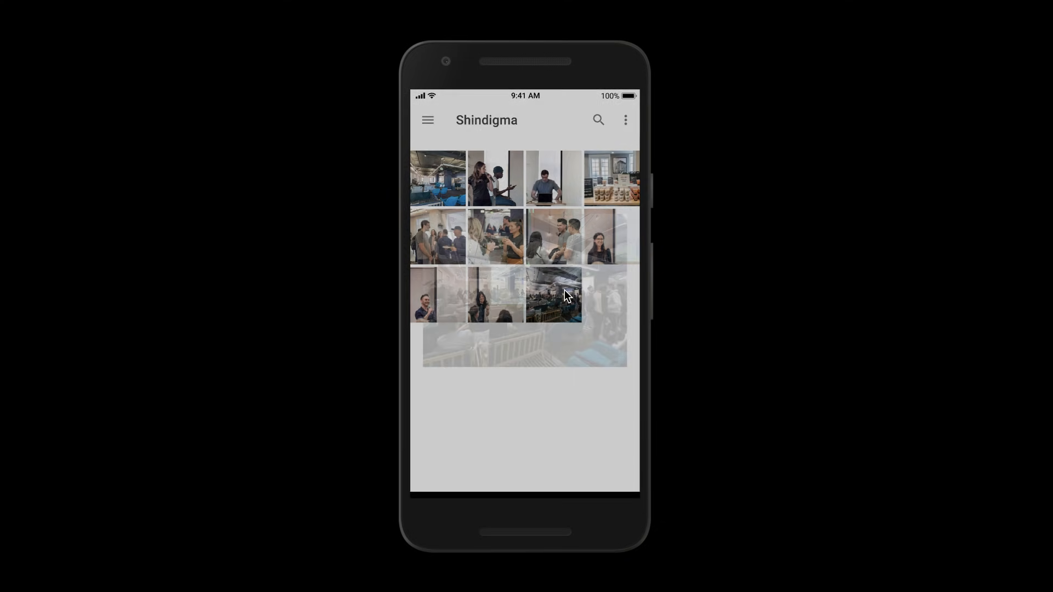
Step: Enlarge a photo, open the overflow menu and share sheet, then delete photos to reach Deleted
{"action": "left_click", "coordinate": [554, 295]}
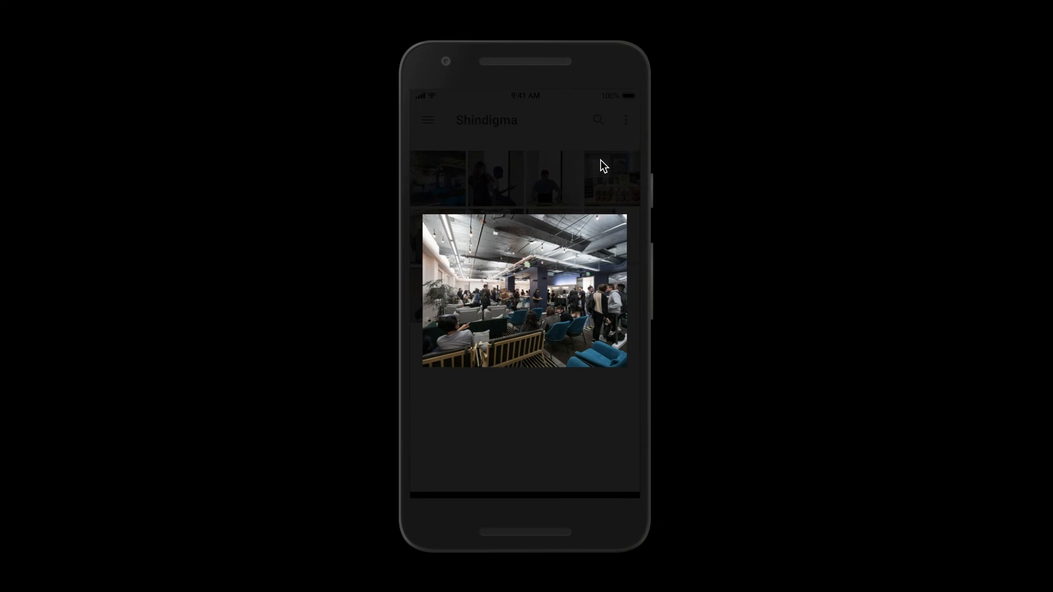
{"action": "left_click", "coordinate": [626, 120]}
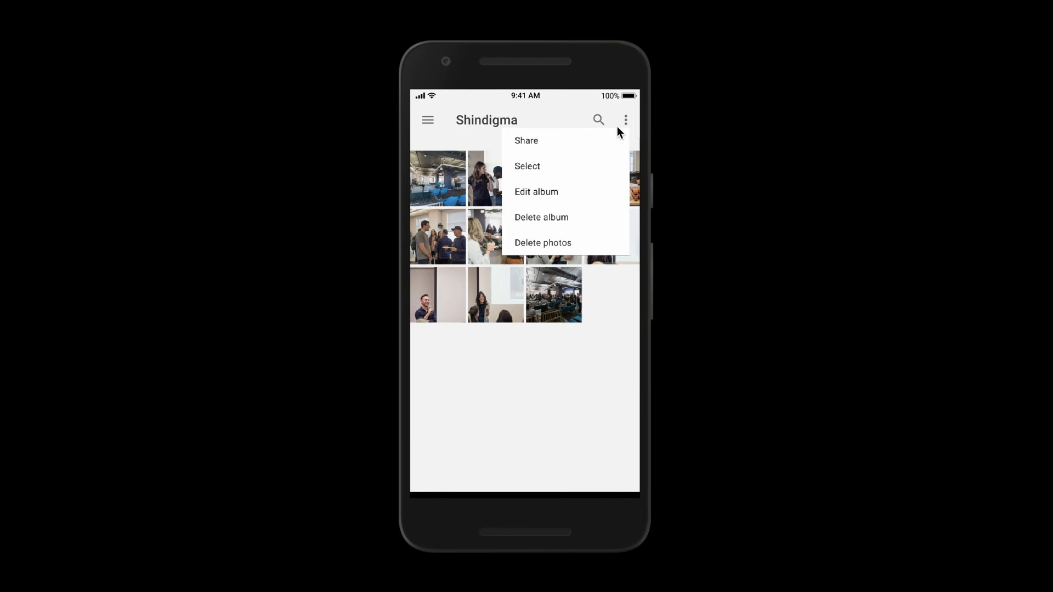
{"action": "left_click", "coordinate": [526, 140]}
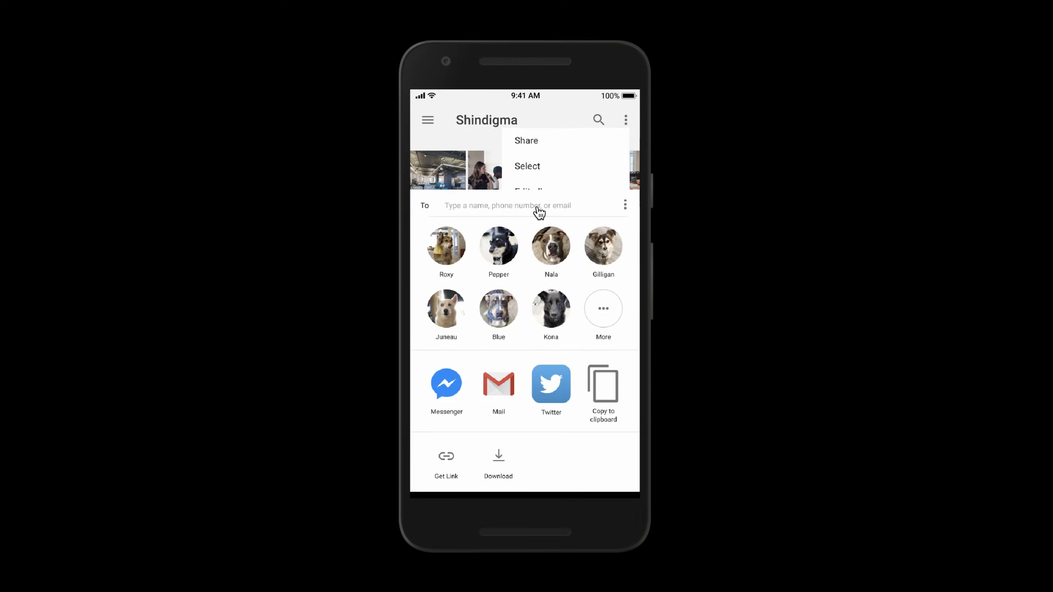
{"action": "left_click", "coordinate": [516, 205]}
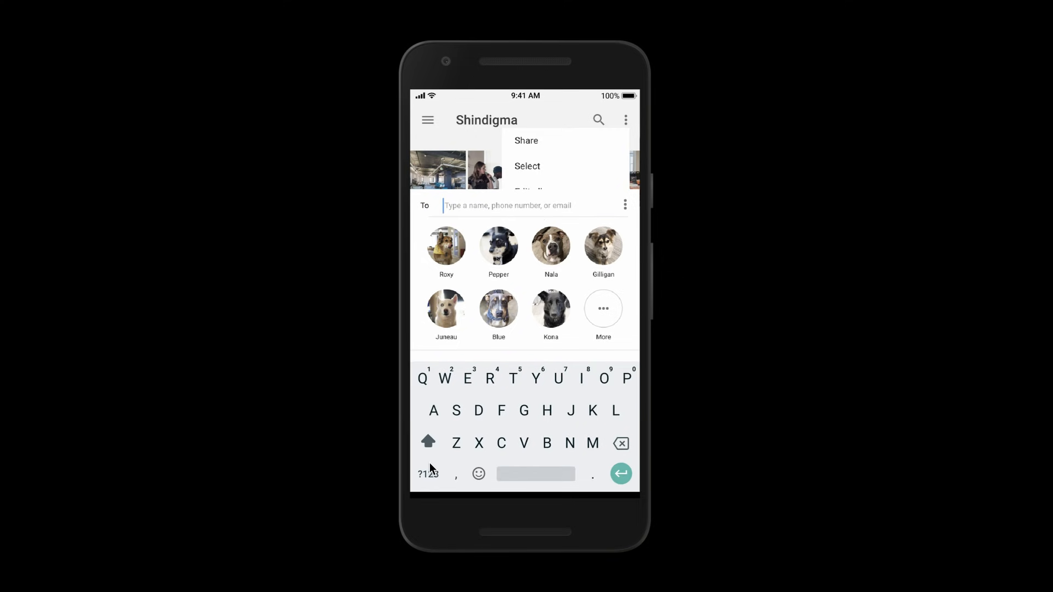
{"action": "left_click", "coordinate": [428, 443]}
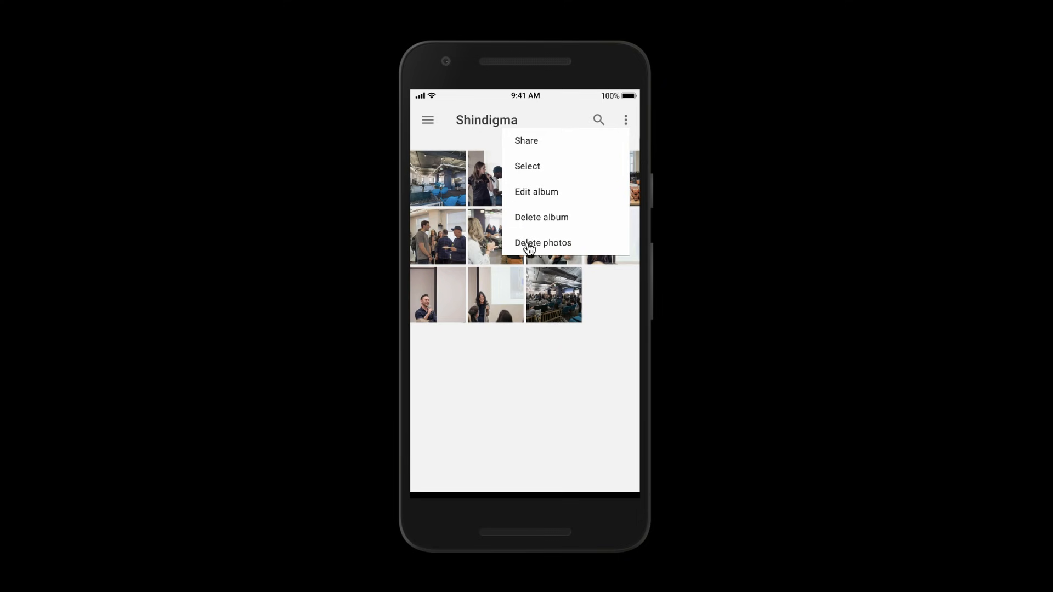
{"action": "left_click", "coordinate": [543, 243]}
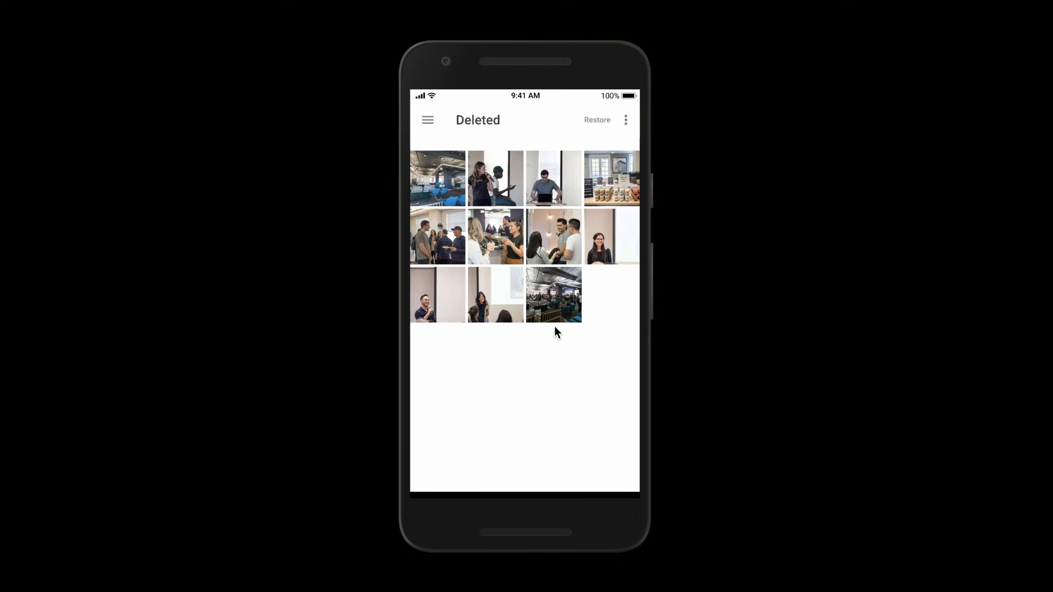